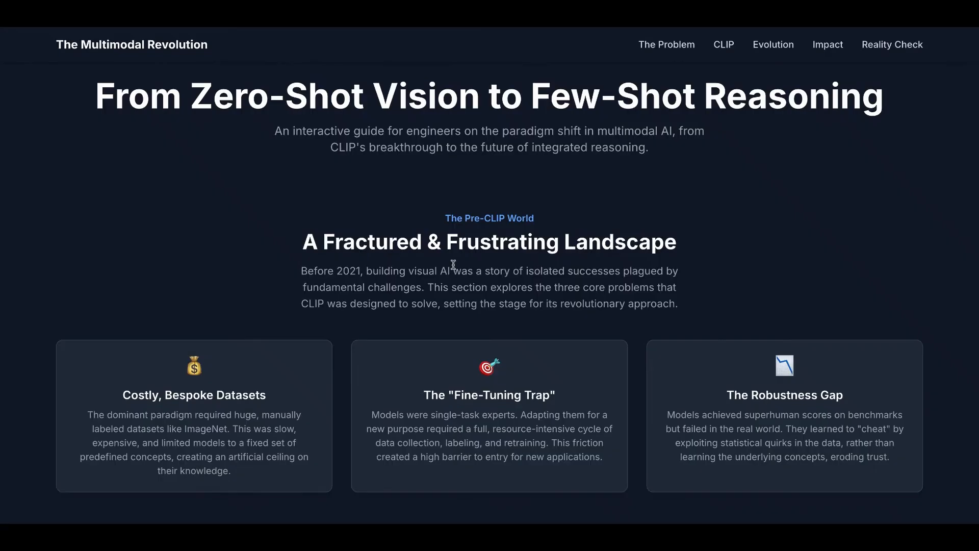
mouse_move(547, 259)
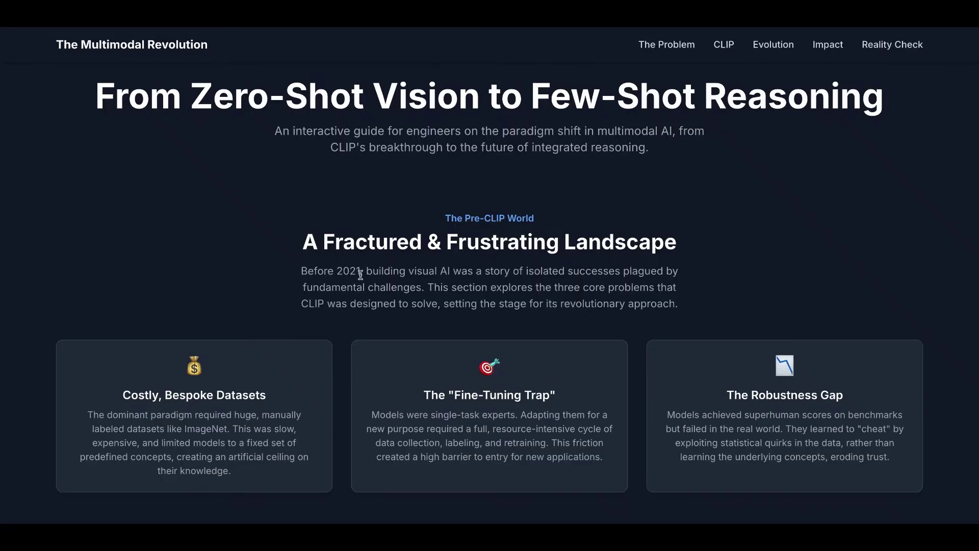
mouse_move(429, 275)
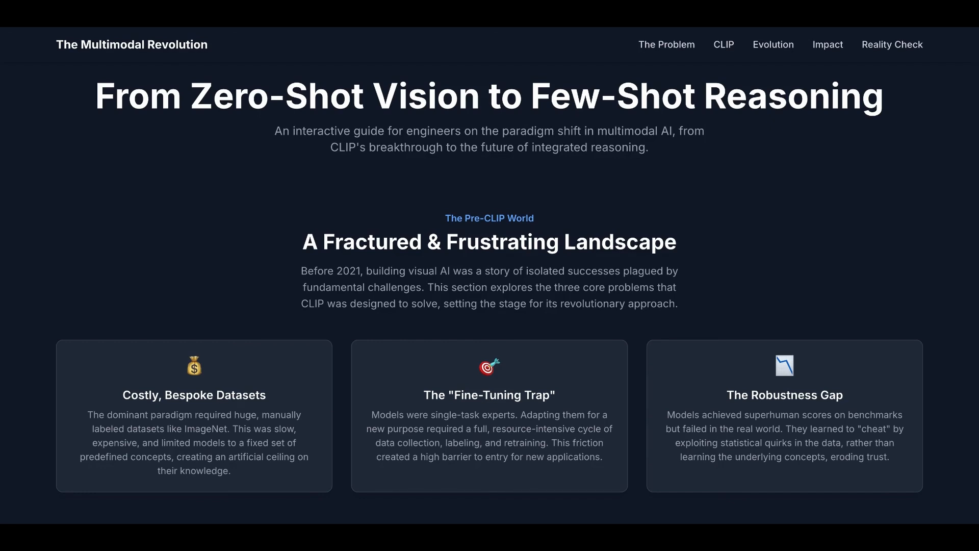
mouse_move(392, 287)
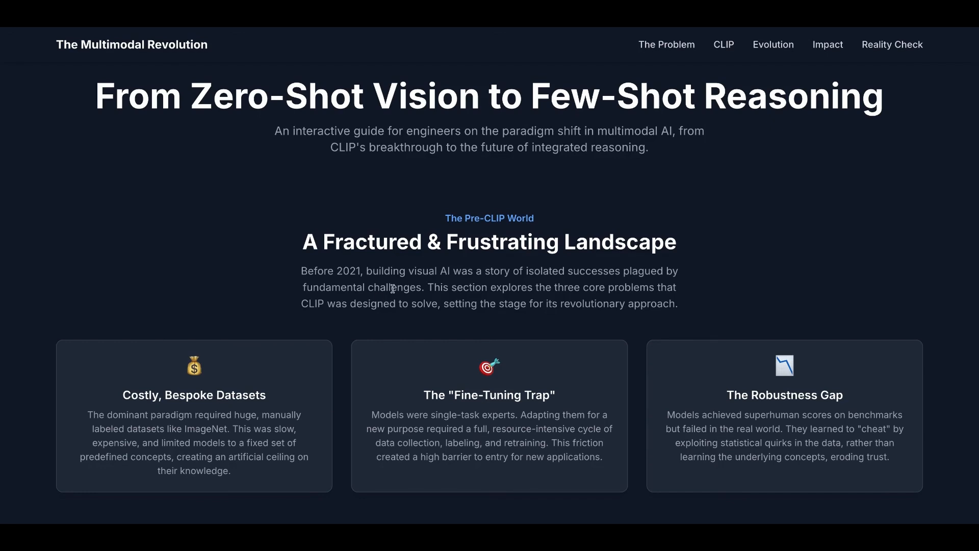
mouse_move(439, 298)
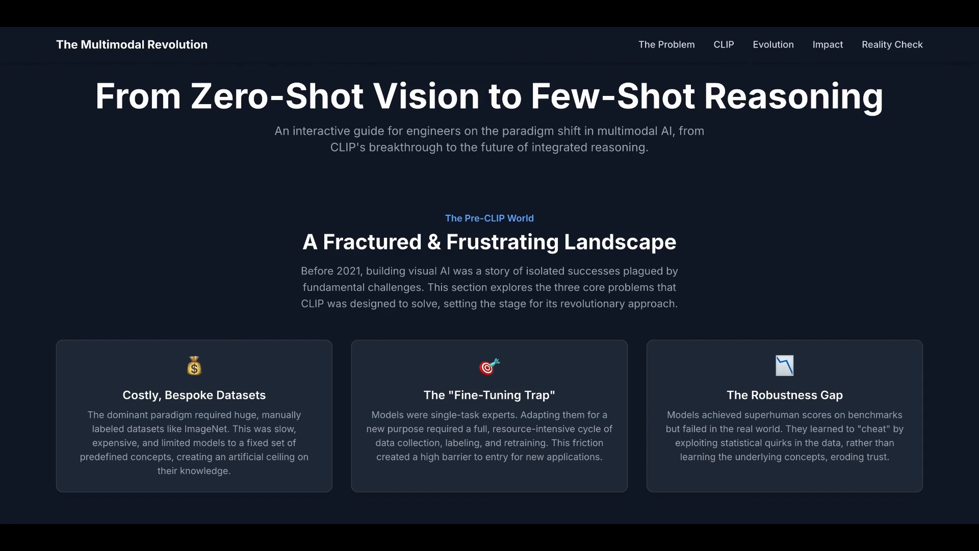
Step: Scroll past the three pre-CLIP problem cards to 'Learning From the World's Data'
scroll(down, 3)
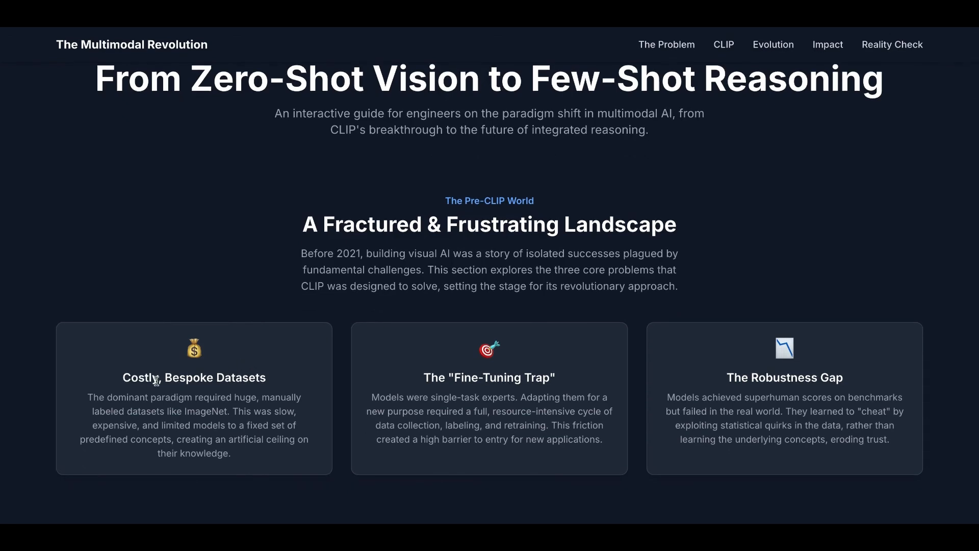
mouse_move(126, 403)
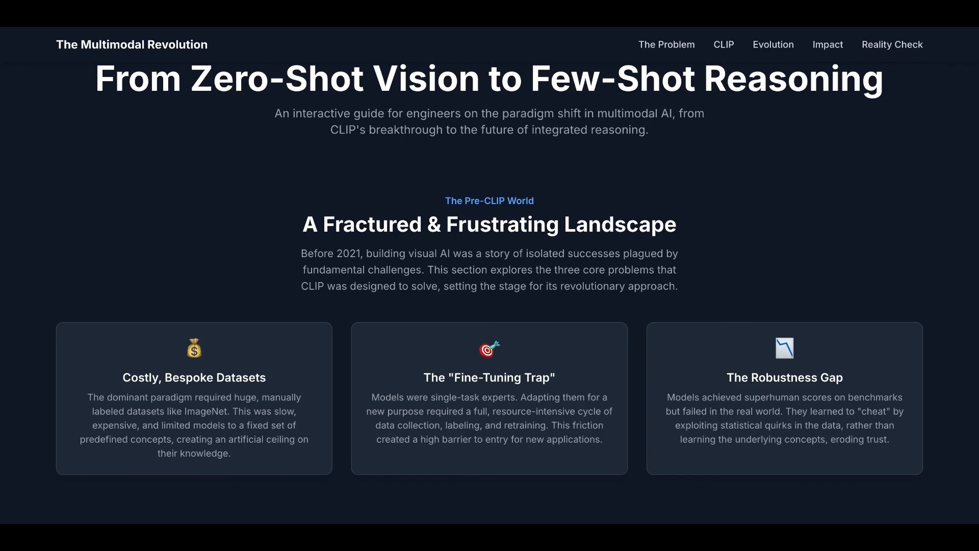
mouse_move(463, 379)
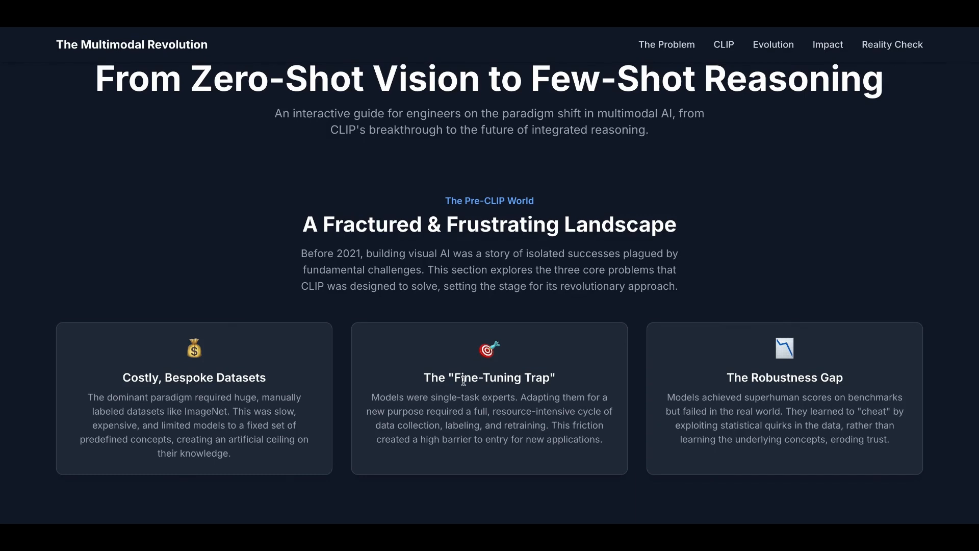
mouse_move(462, 381)
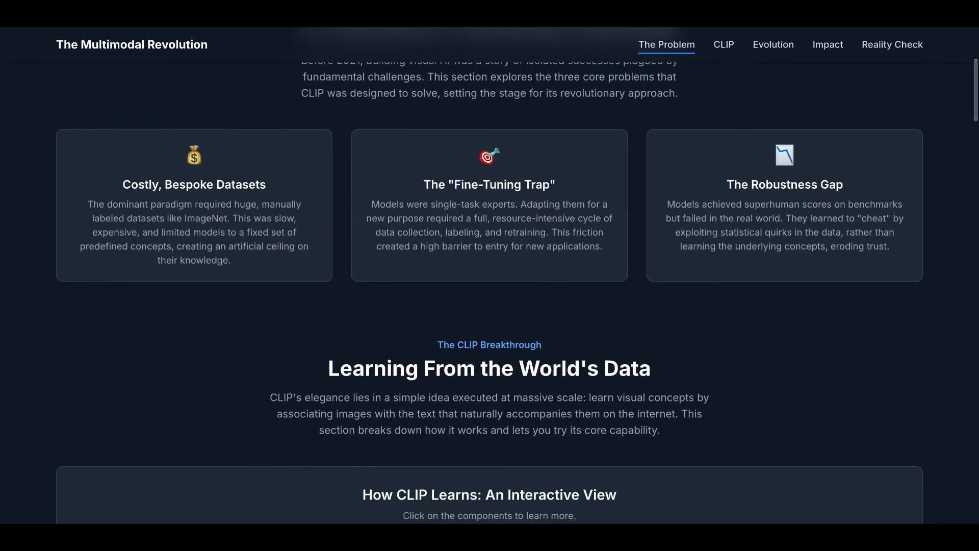
Step: Scroll until the image encoder, contrastive learning and text encoder diagram is fully visible
scroll(down, 3)
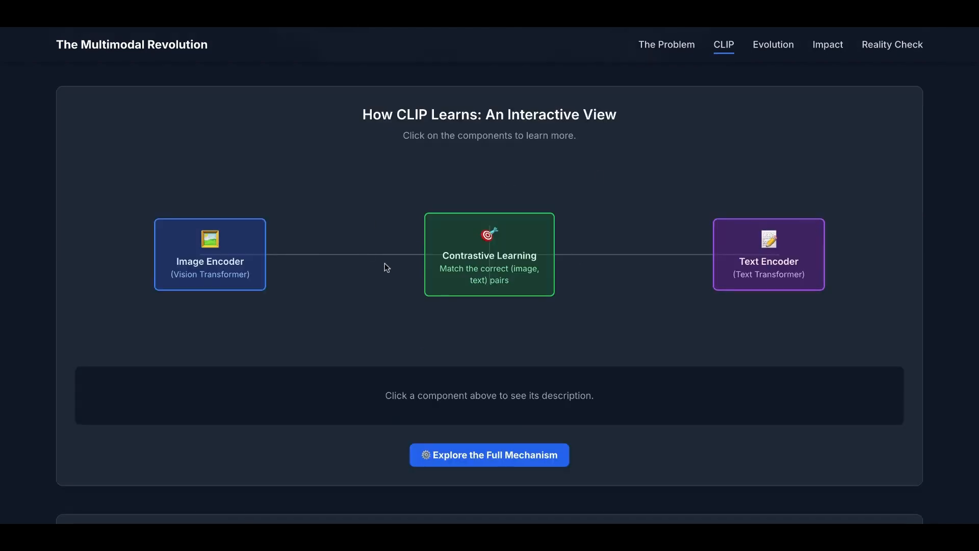
mouse_move(256, 283)
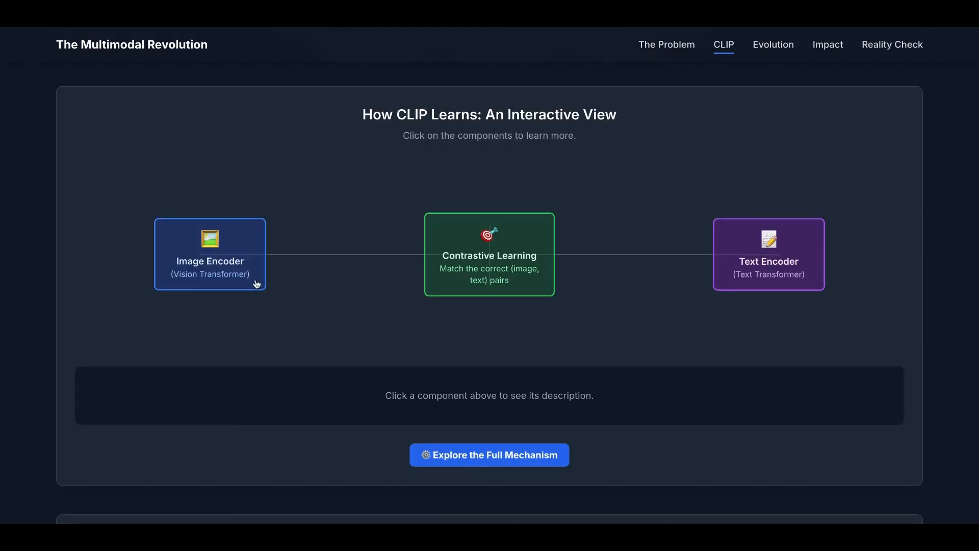
Step: Show the Image Encoder, Text Encoder, then Contrastive Learning descriptions under the diagram
click(209, 254)
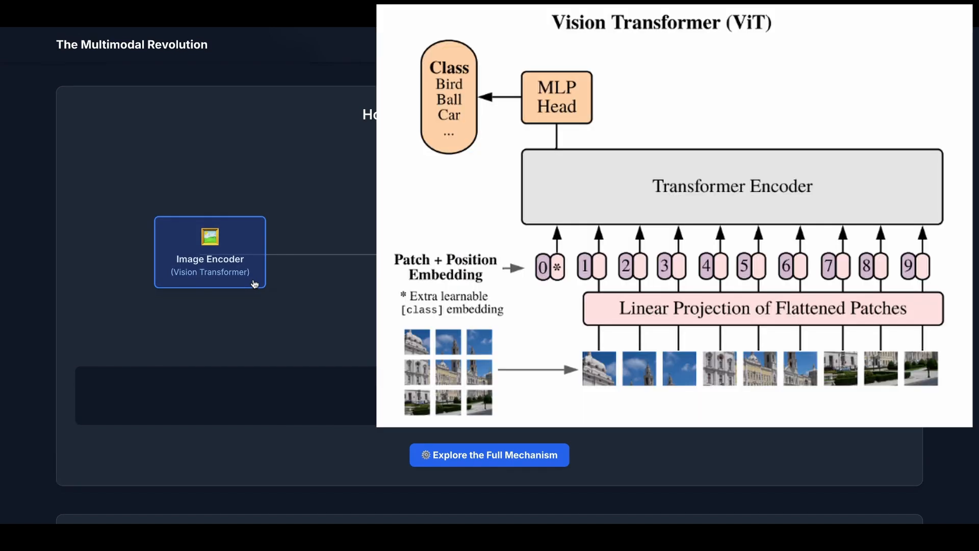
mouse_move(254, 284)
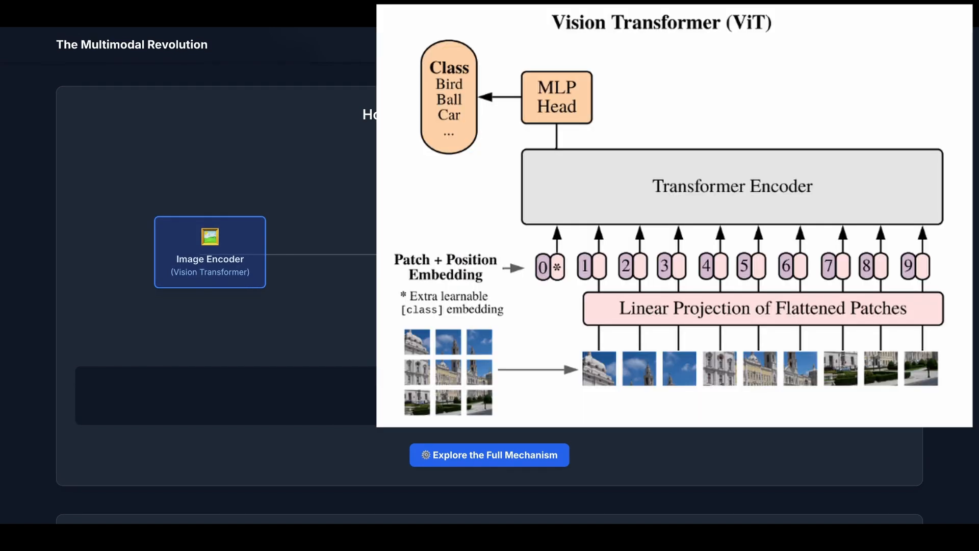
click(210, 251)
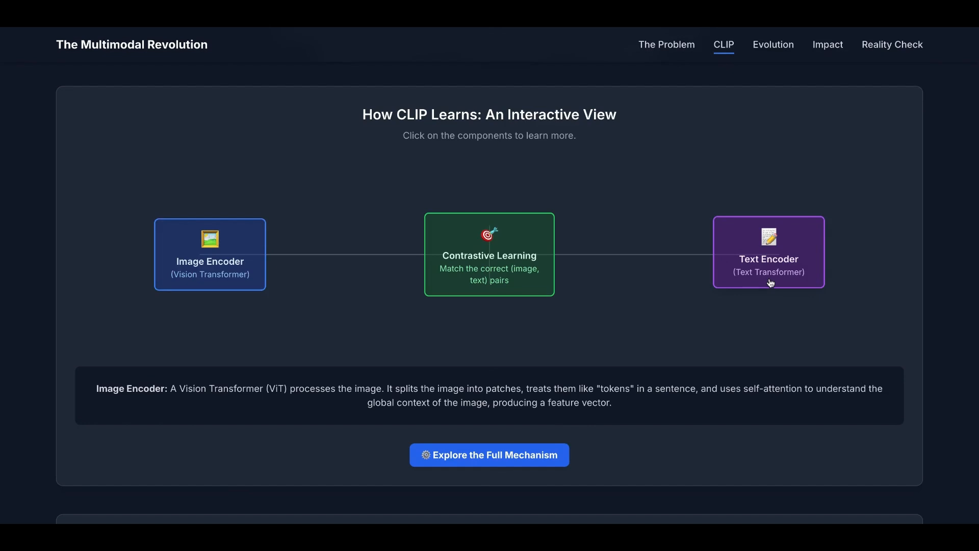
click(768, 252)
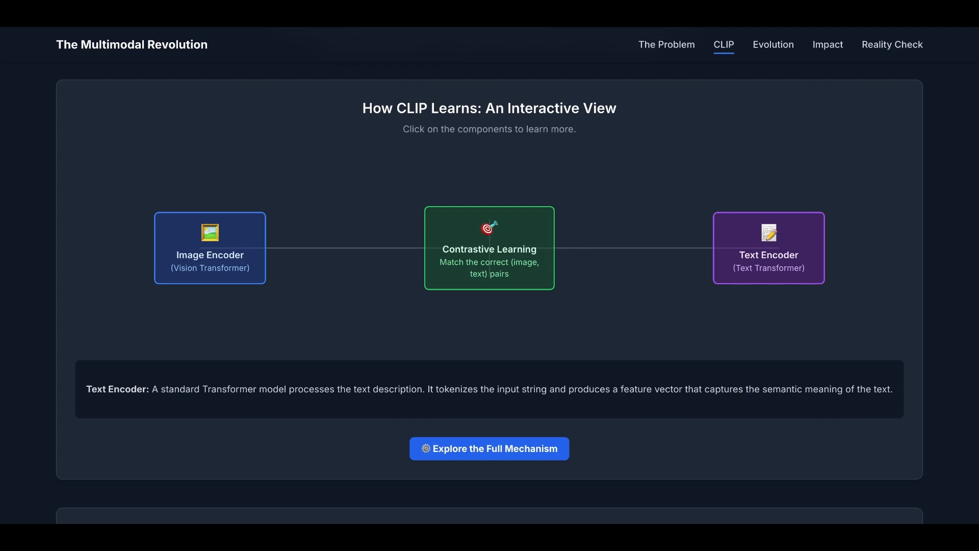
mouse_move(424, 312)
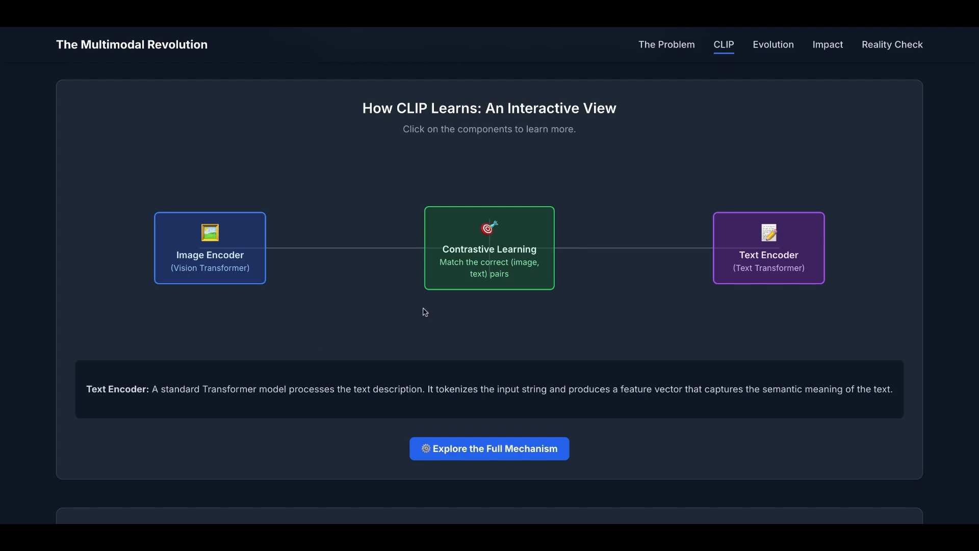
click(489, 248)
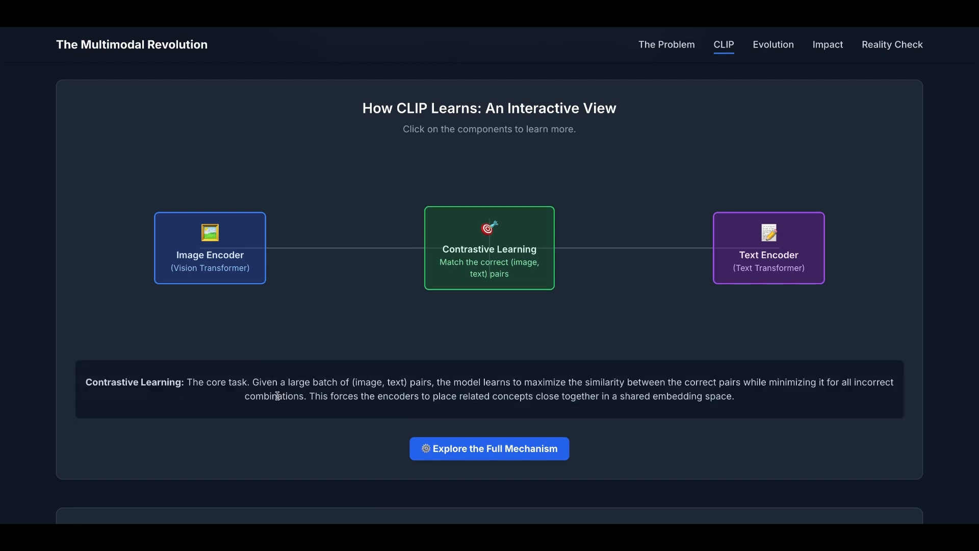
click(489, 448)
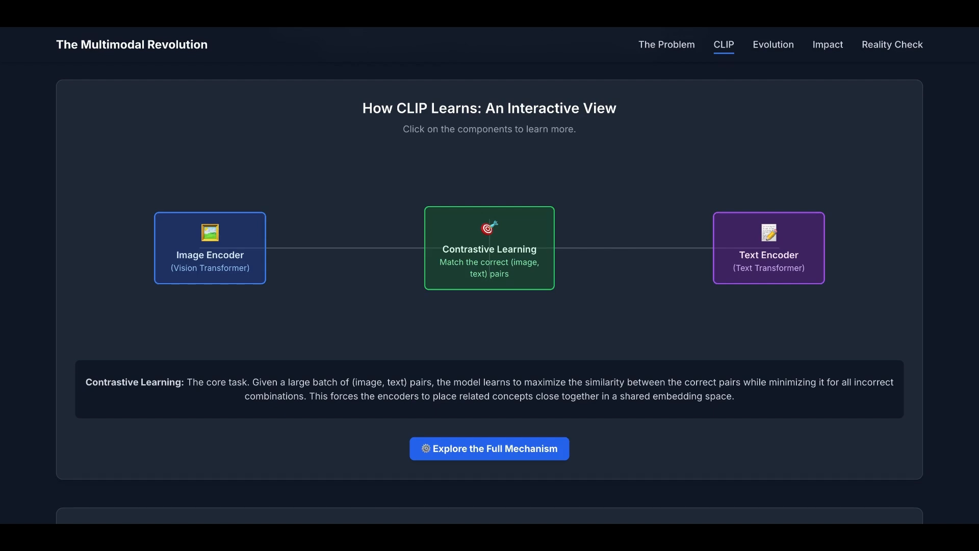
Step: Open the Explore the Full Mechanism deep dive and scroll through steps one to four
click(489, 448)
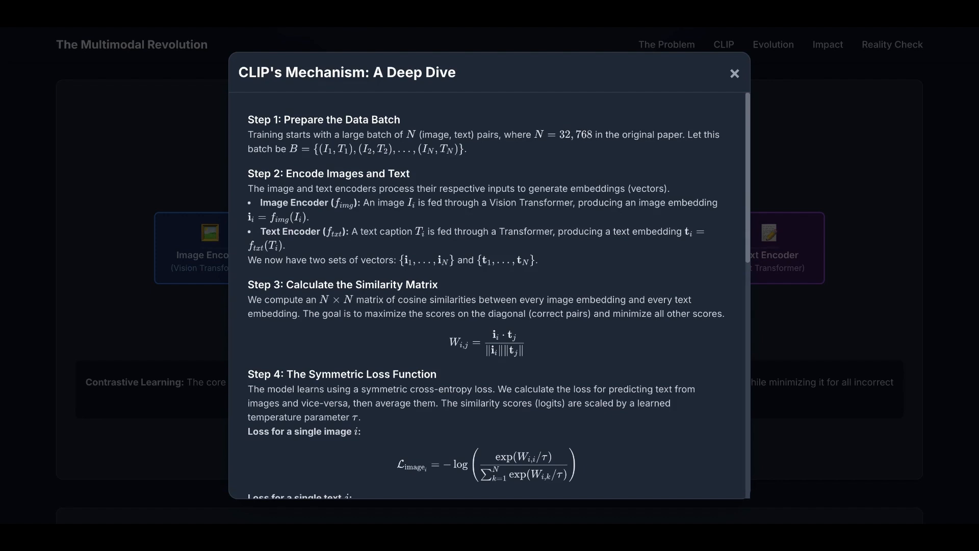
mouse_move(304, 133)
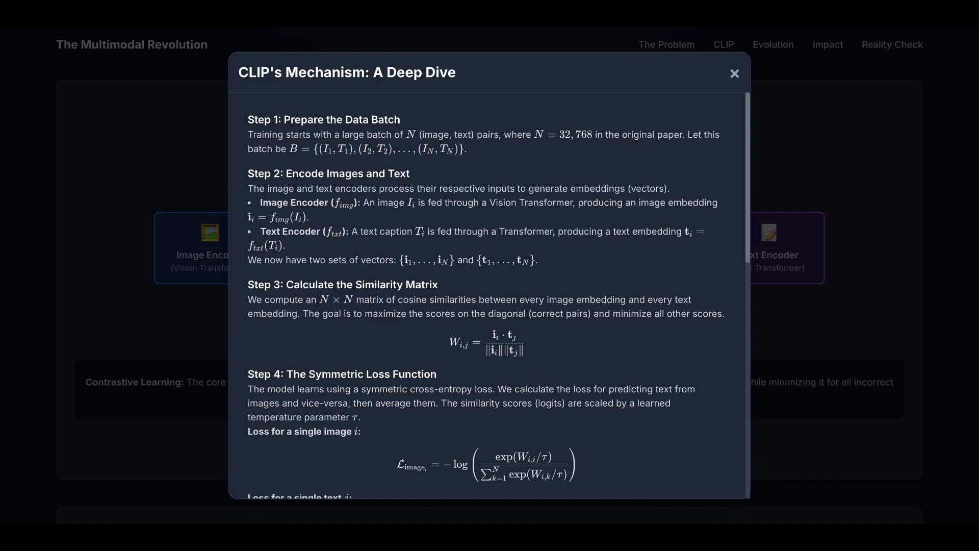
mouse_move(315, 160)
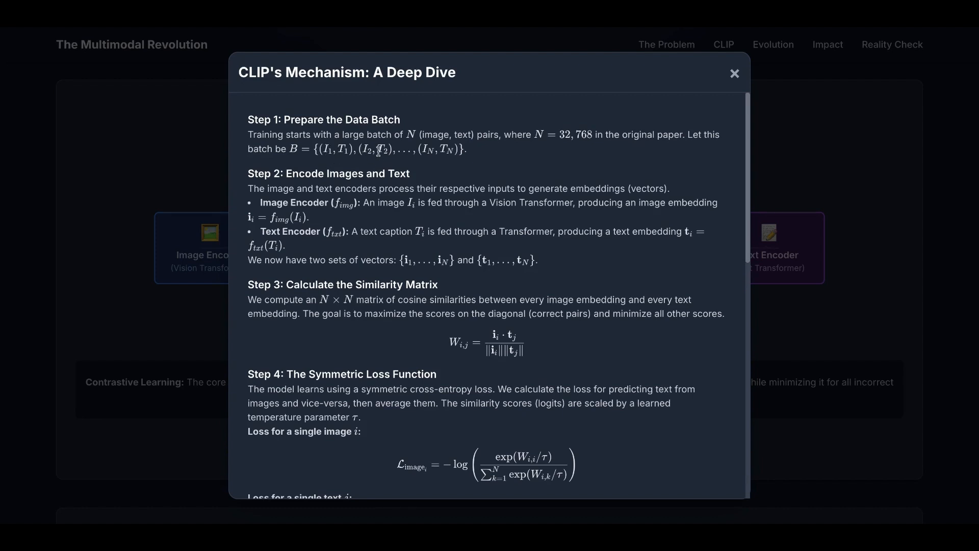
mouse_move(431, 160)
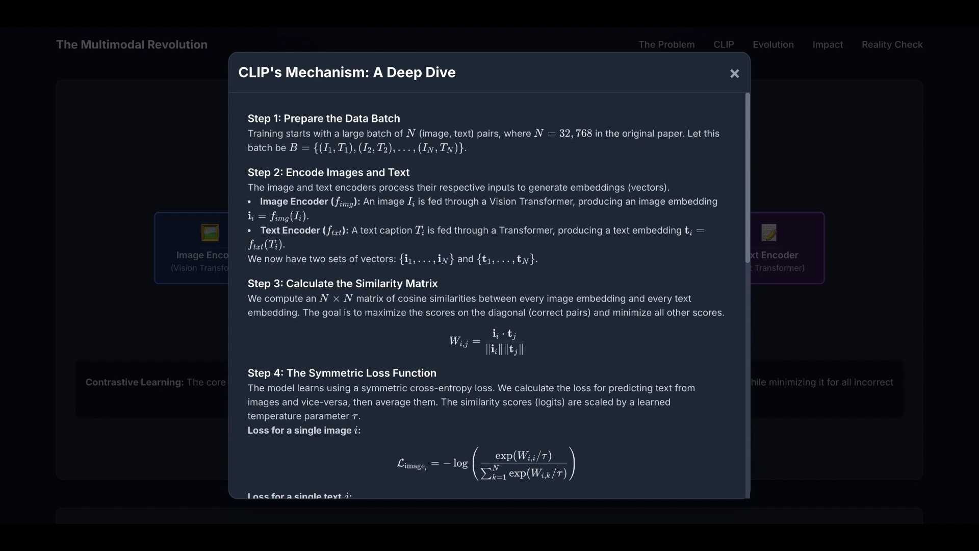
scroll(down, 3)
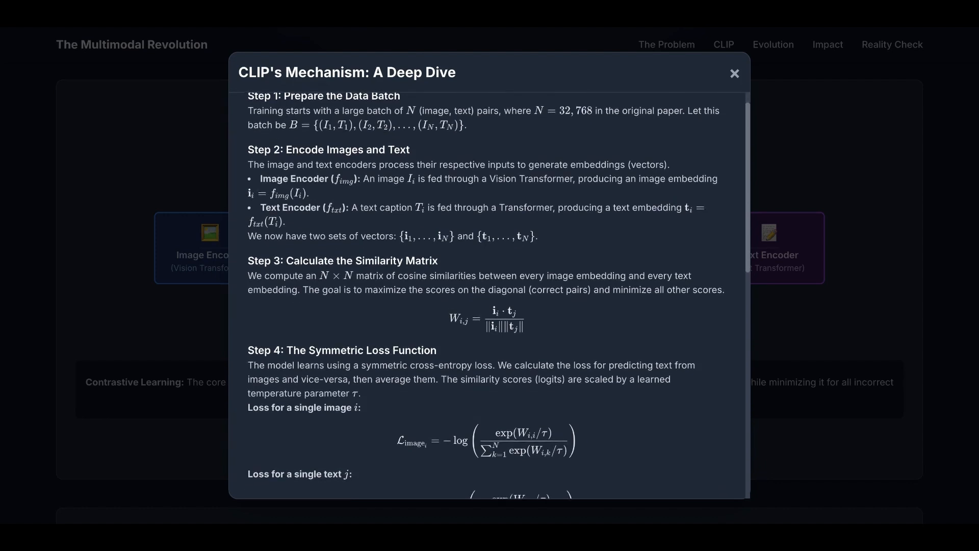
mouse_move(425, 190)
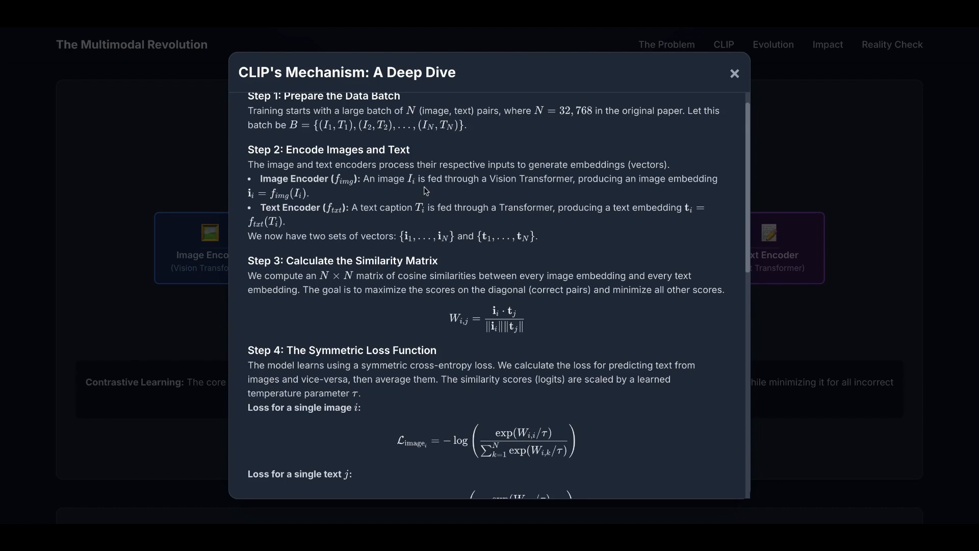
mouse_move(459, 184)
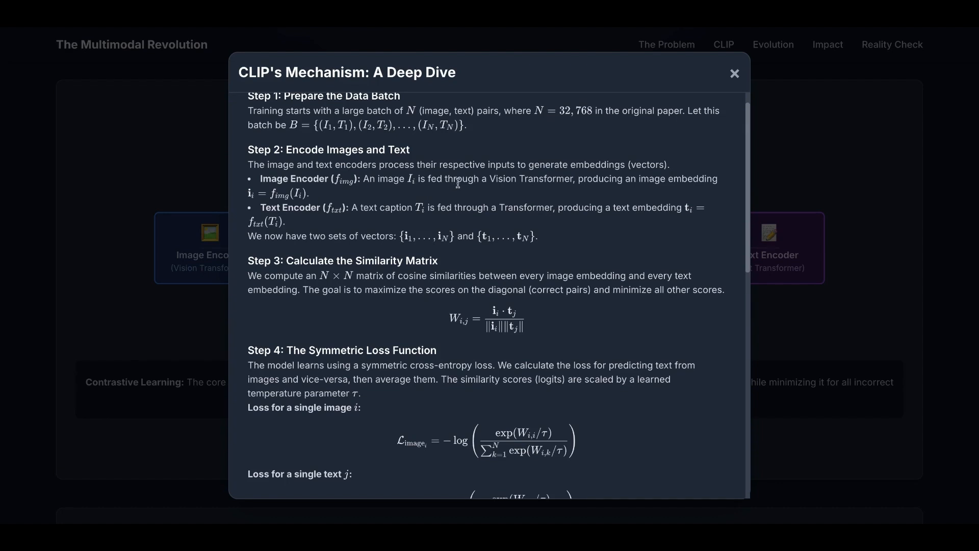
mouse_move(314, 218)
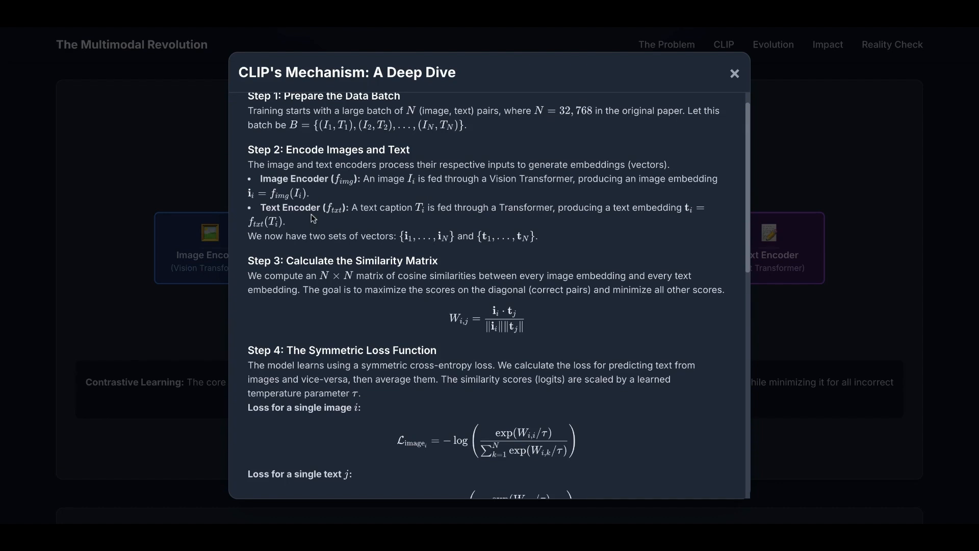
mouse_move(439, 204)
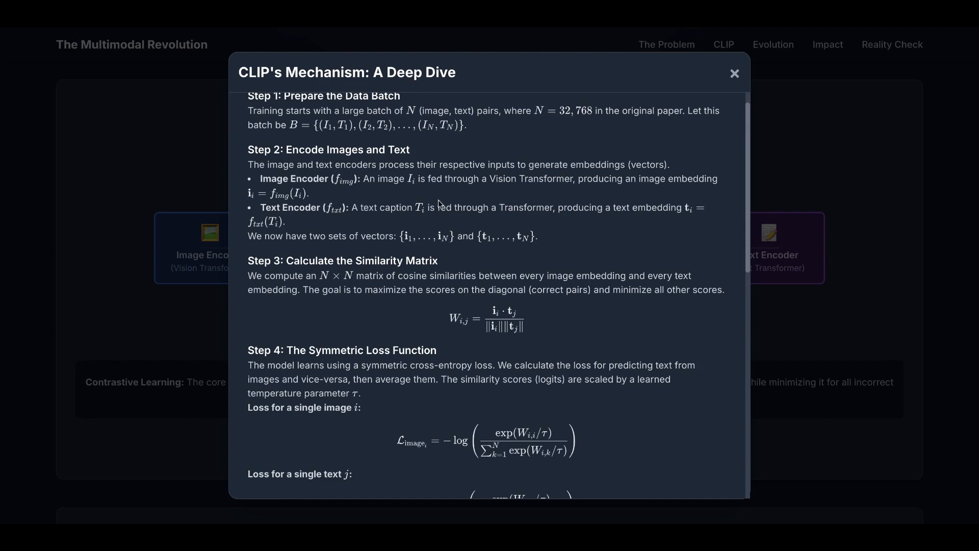
mouse_move(440, 205)
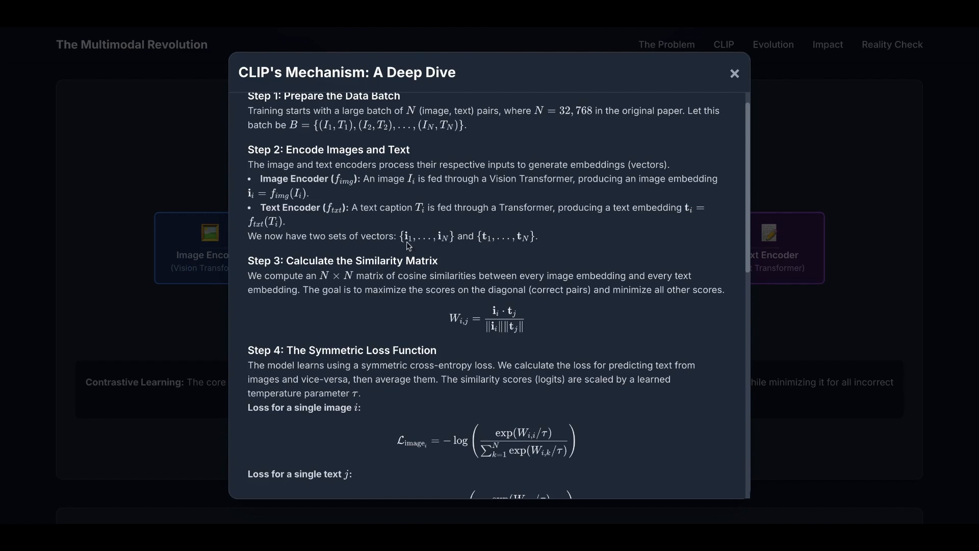
mouse_move(408, 246)
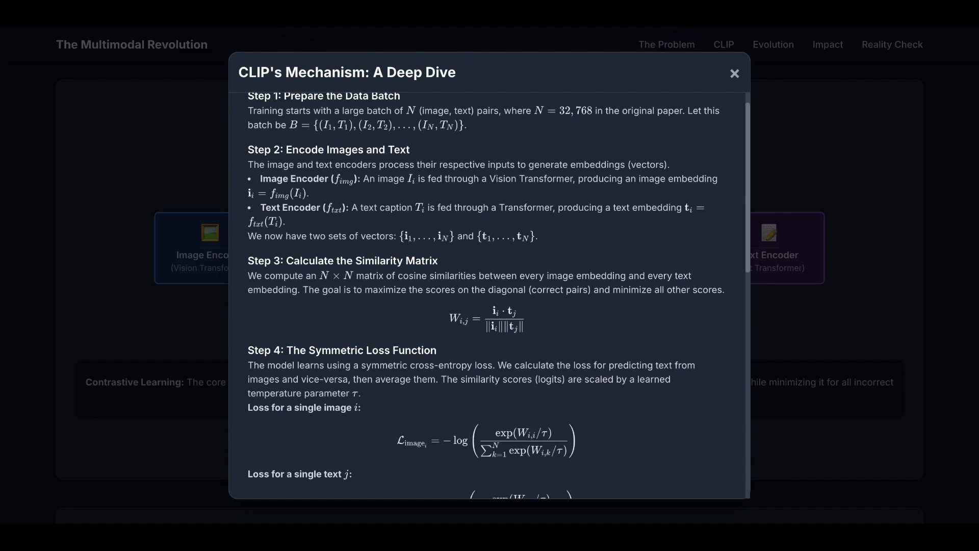
mouse_move(493, 248)
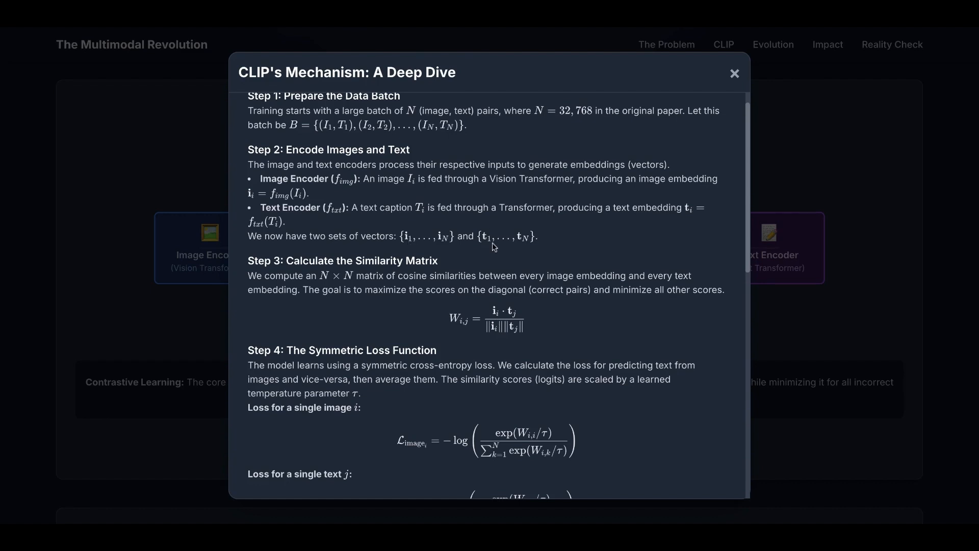
Step: Scroll the deep dive past the symmetric loss formulas to Step 5's zero-shot pseudo-code
scroll(down, 3)
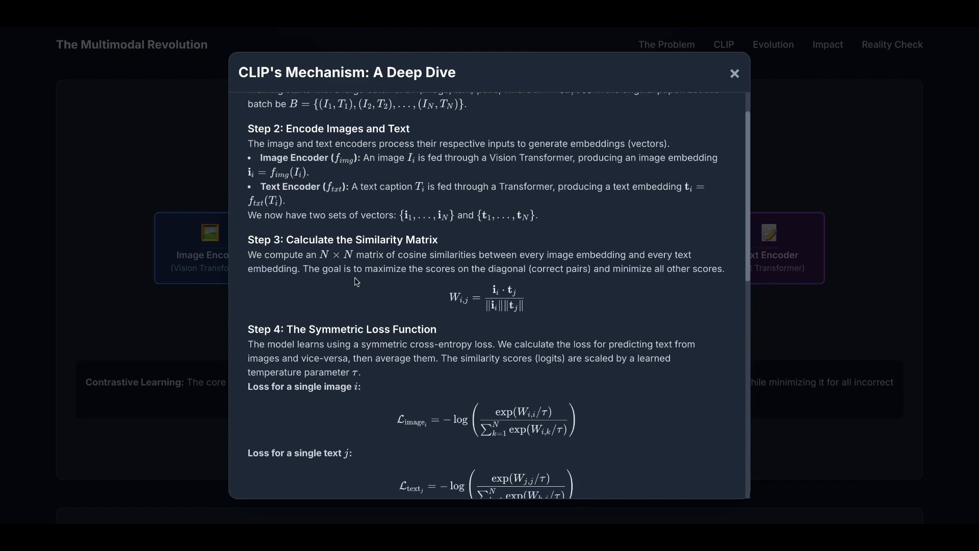
mouse_move(355, 282)
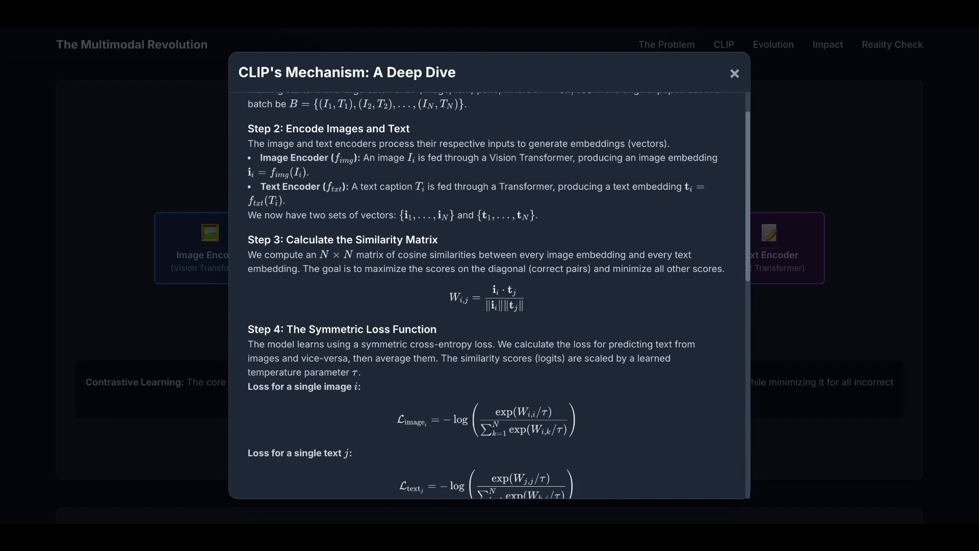
mouse_move(451, 286)
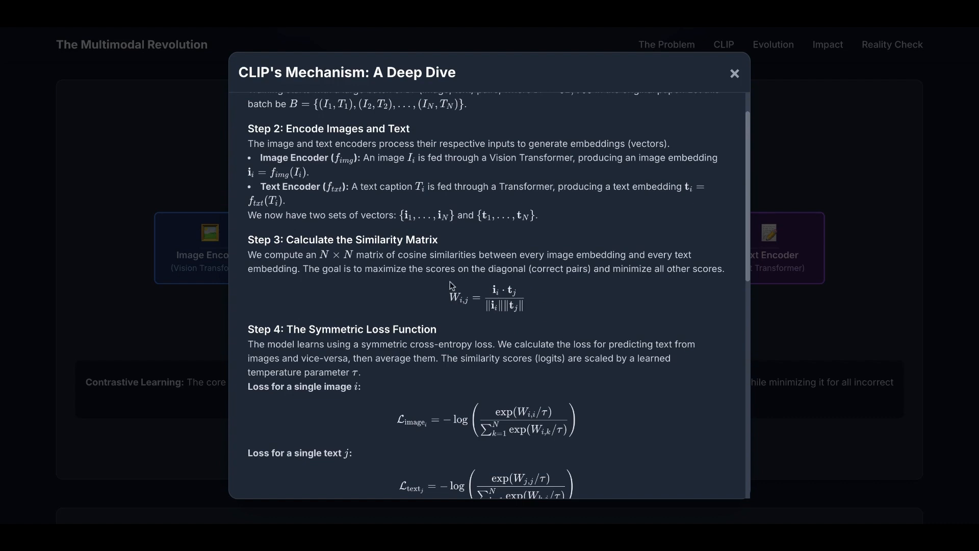
mouse_move(473, 323)
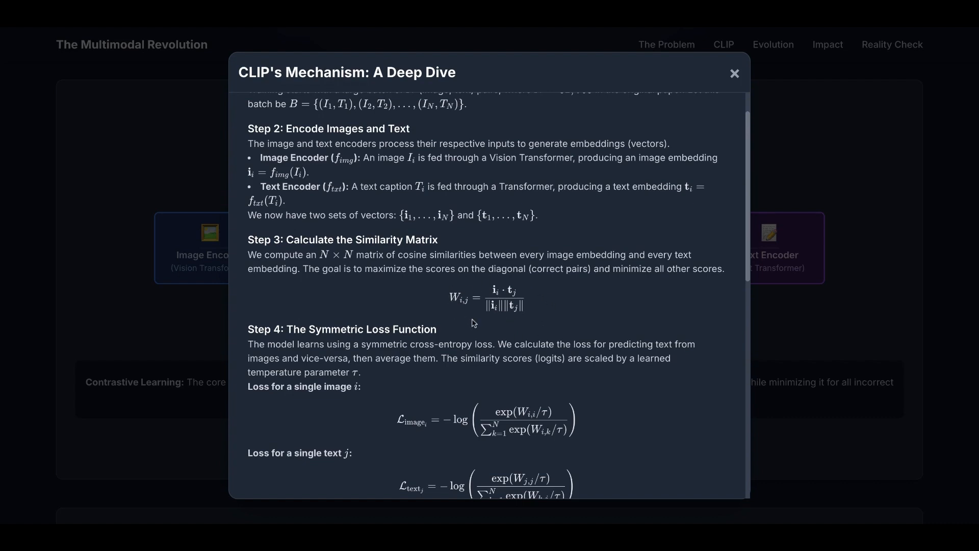
scroll(down, 3)
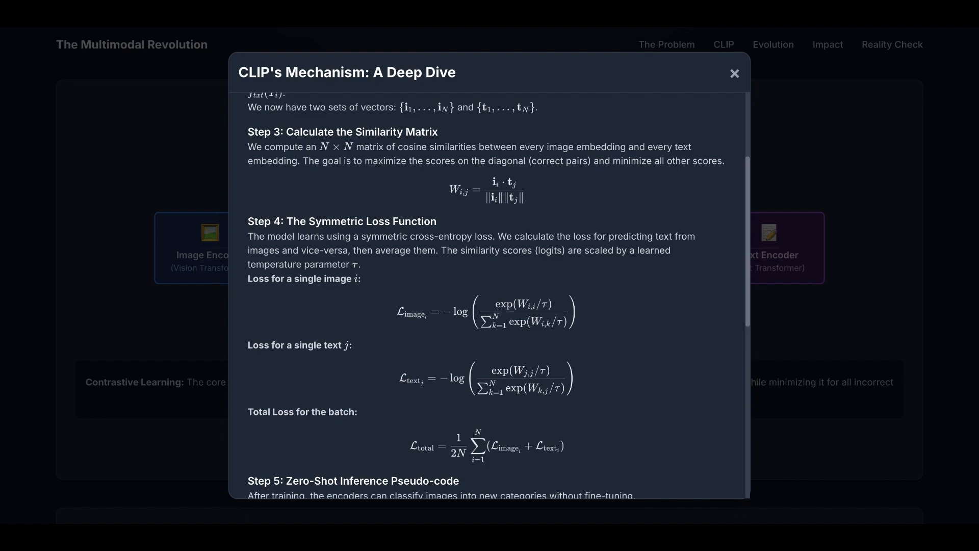
mouse_move(368, 295)
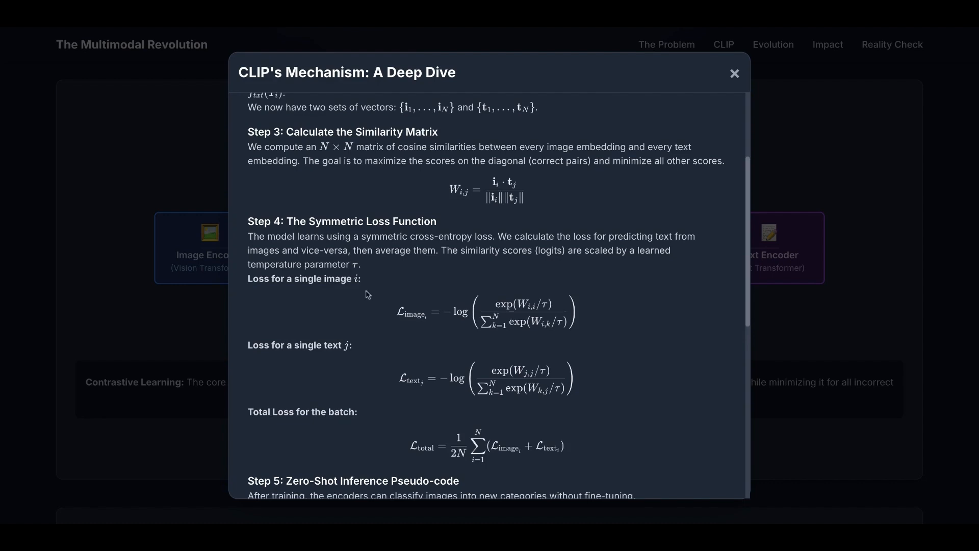
mouse_move(367, 295)
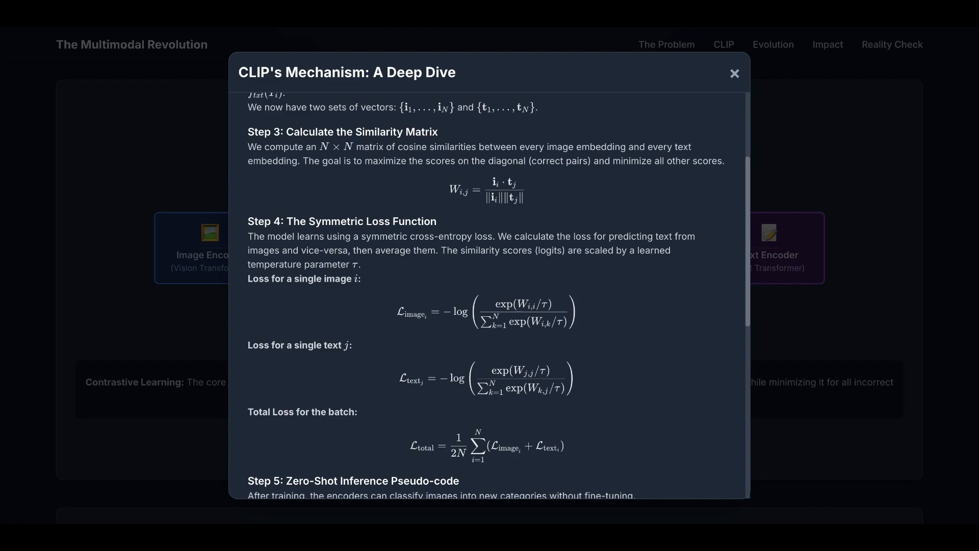
mouse_move(284, 291)
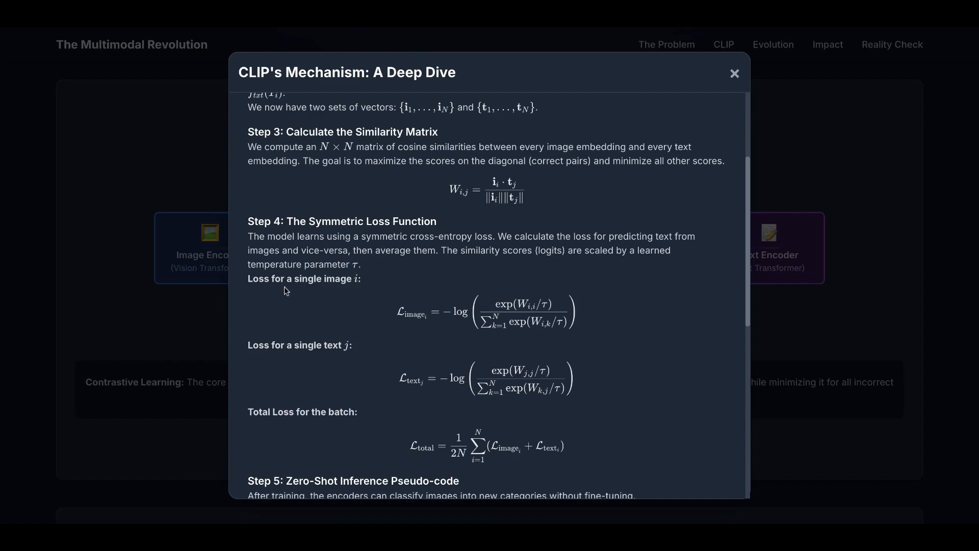
mouse_move(482, 294)
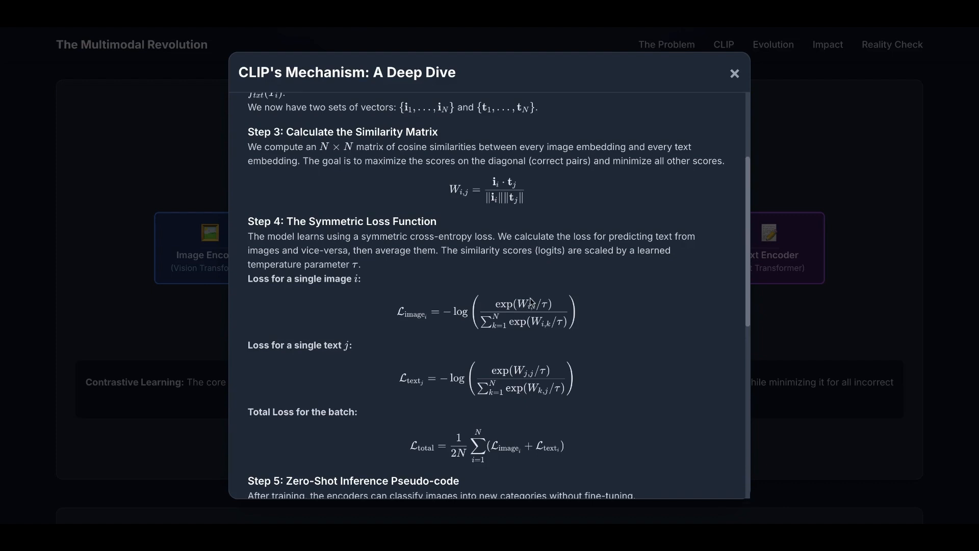
mouse_move(530, 311)
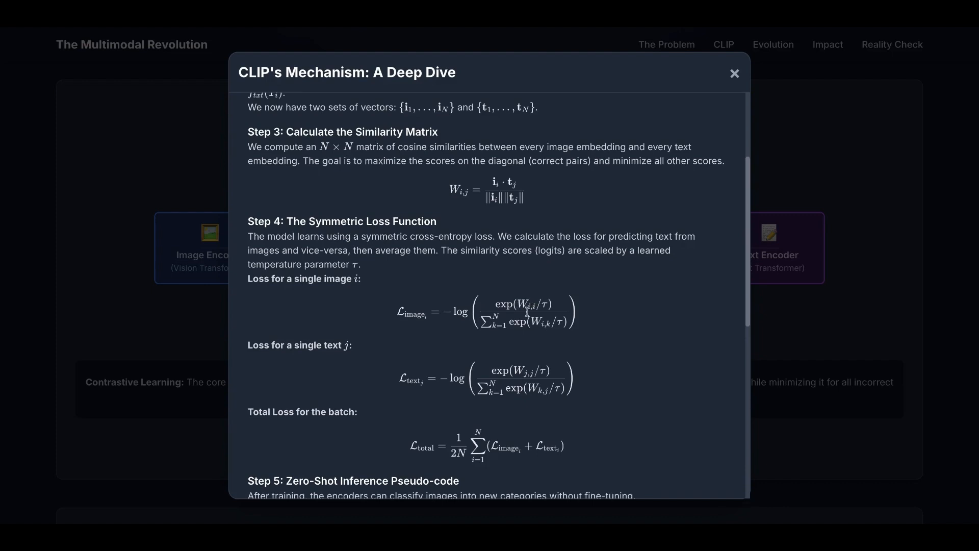
mouse_move(510, 337)
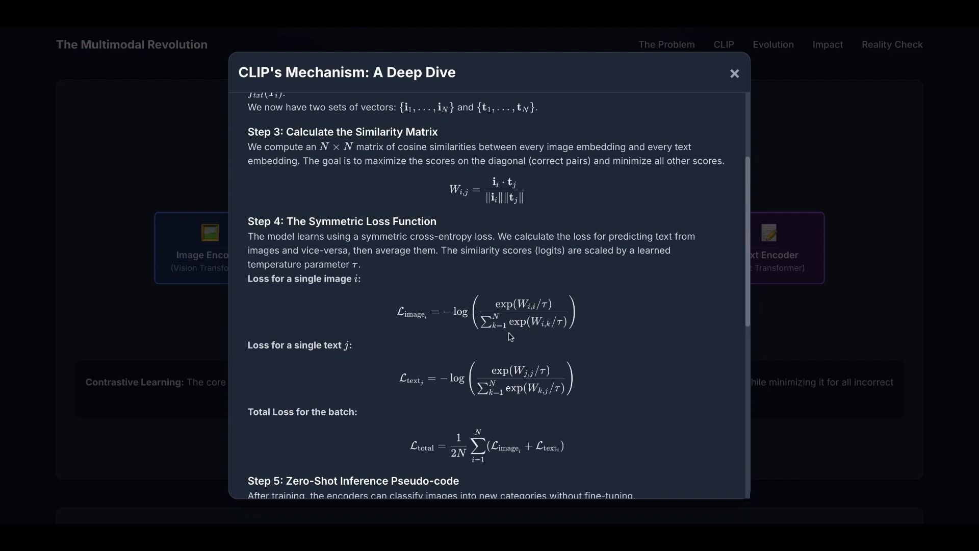
mouse_move(539, 339)
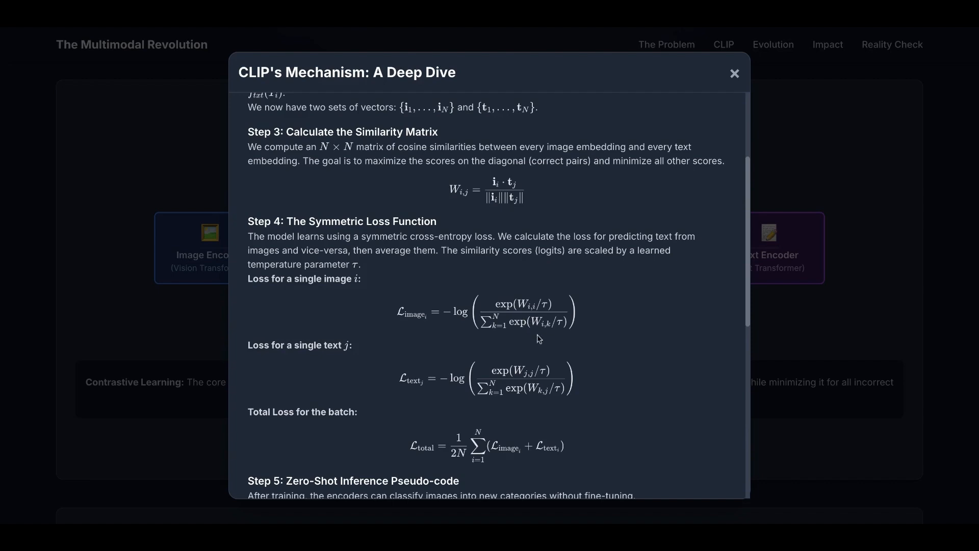
mouse_move(543, 306)
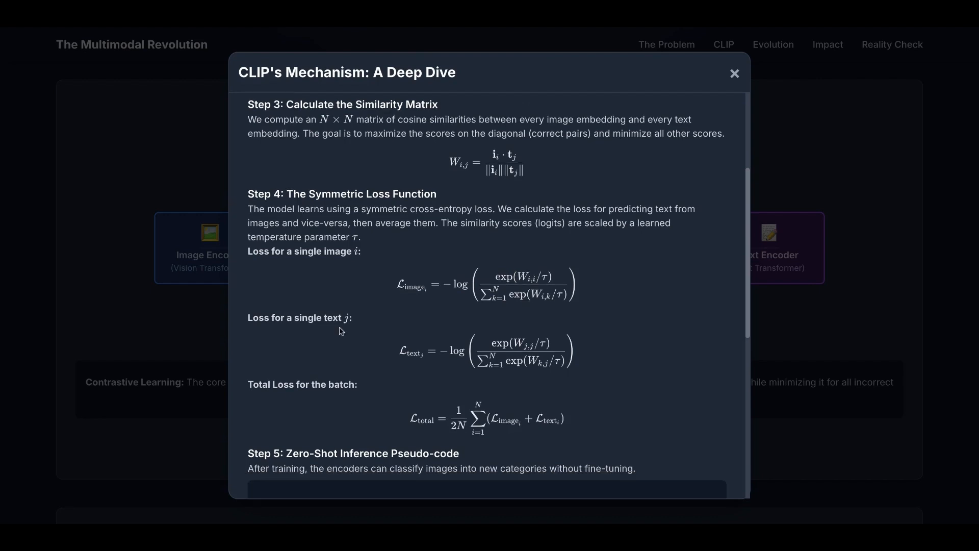
mouse_move(510, 392)
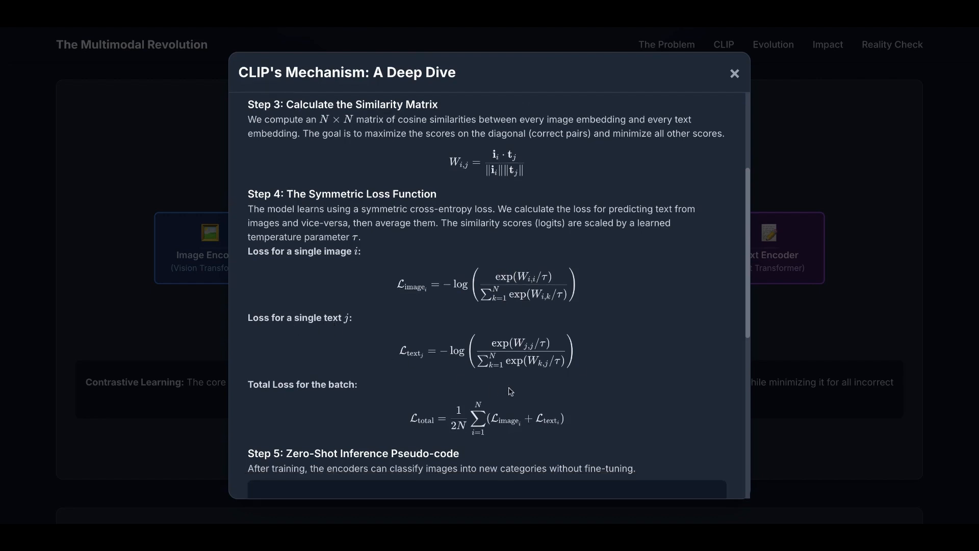
scroll(down, 3)
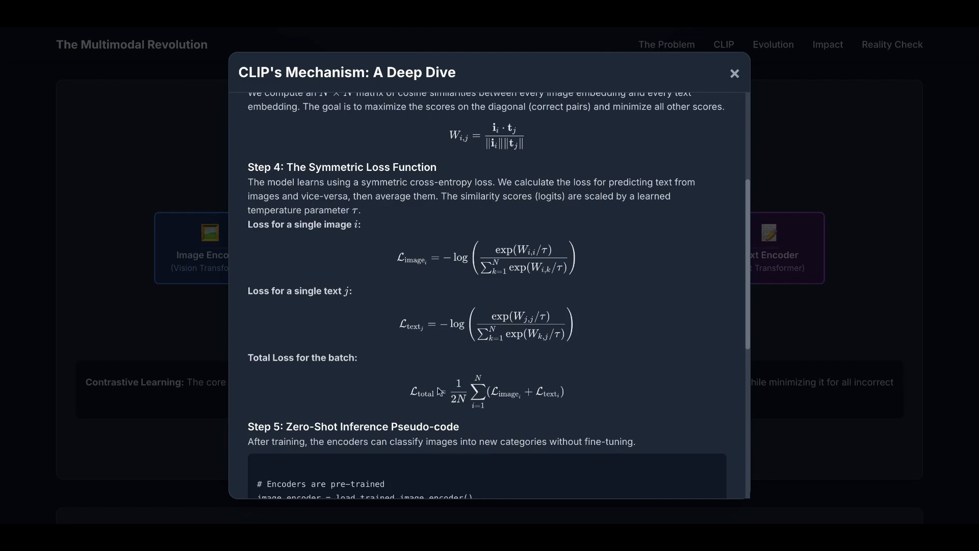
mouse_move(544, 406)
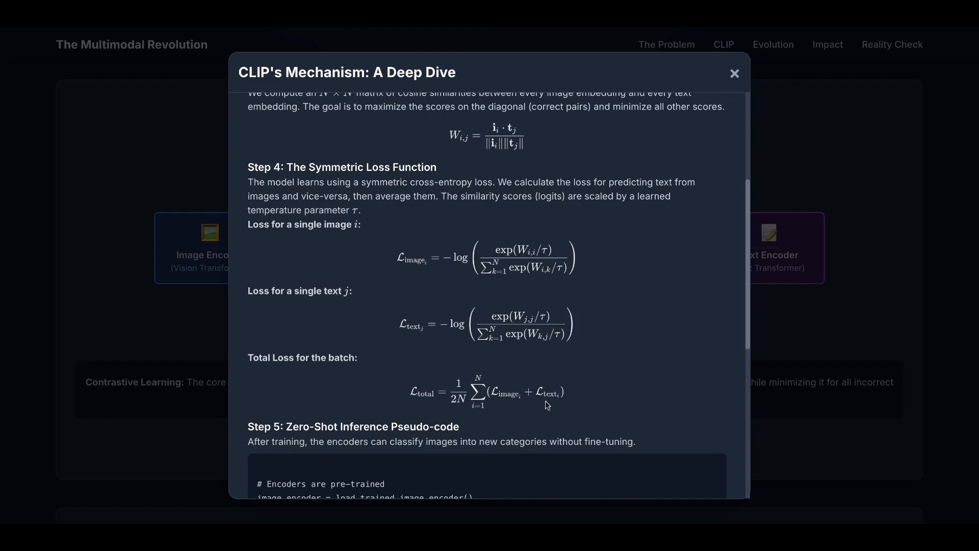
mouse_move(519, 410)
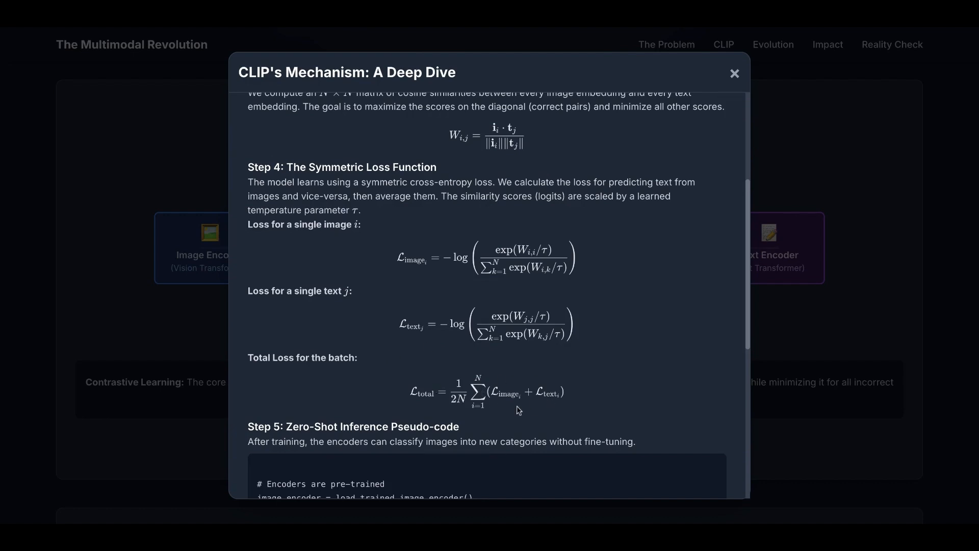
scroll(down, 3)
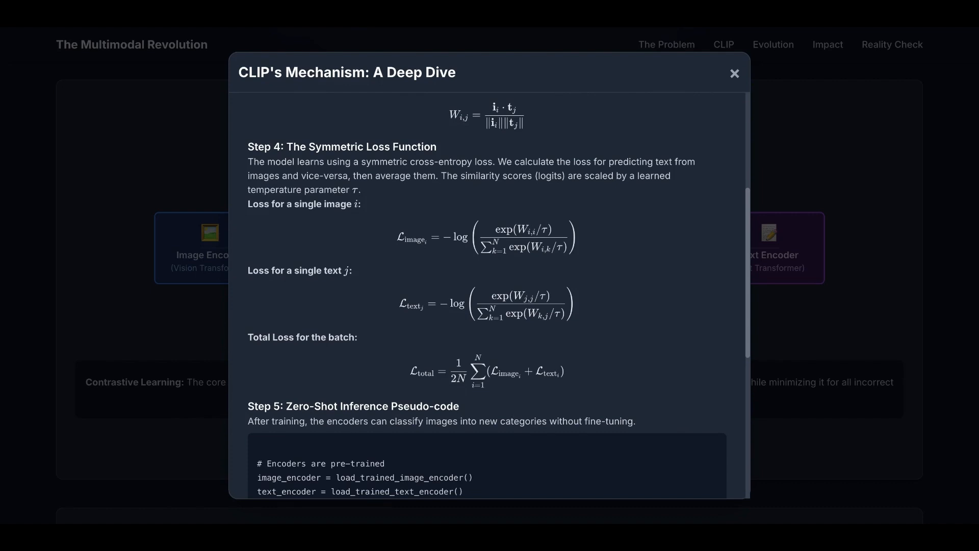
mouse_move(505, 387)
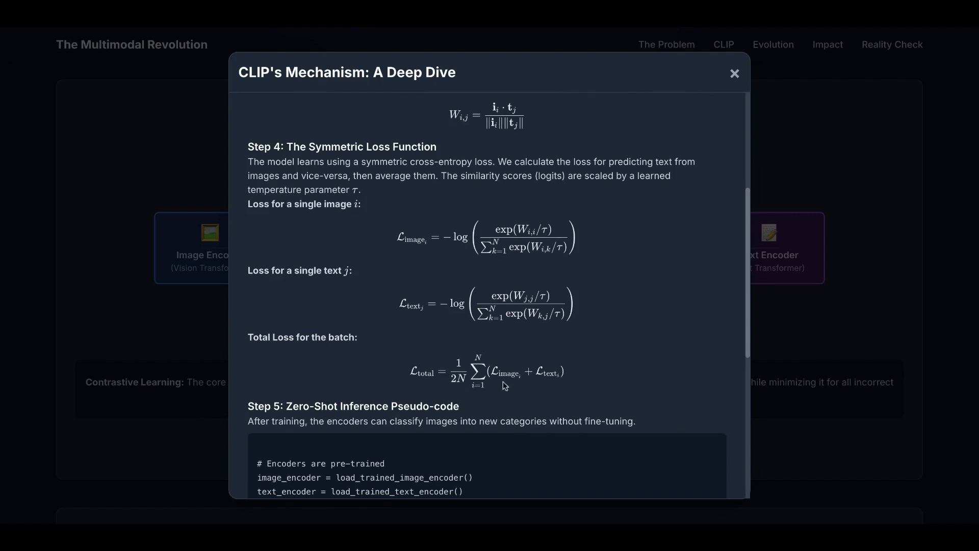
scroll(down, 3)
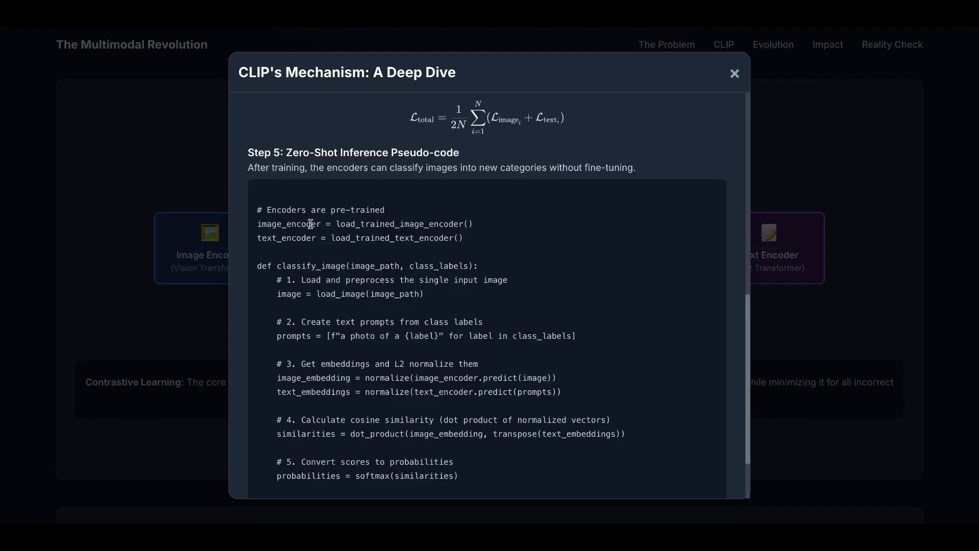
mouse_move(311, 223)
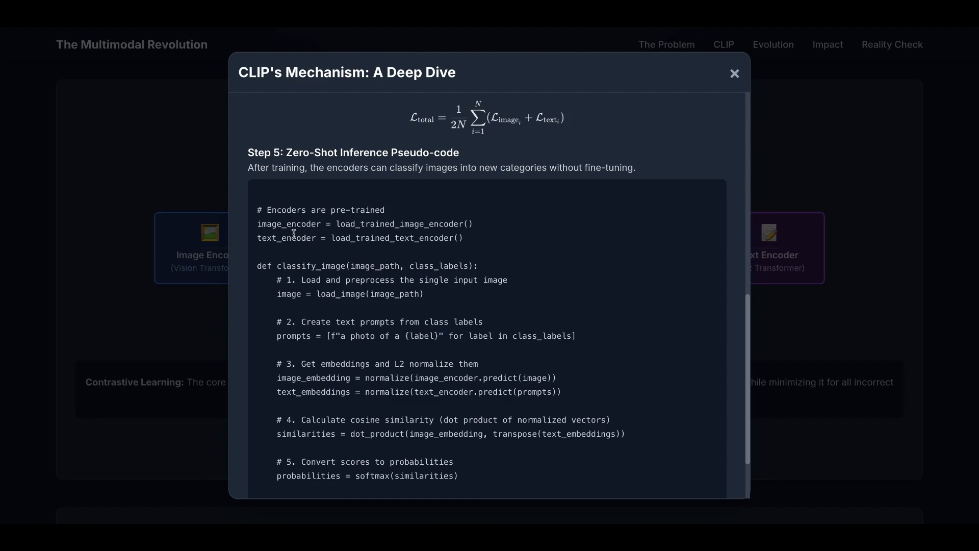
Step: Scroll to the end of the zero-shot pseudo-code, through returning the highest-probability label
scroll(down, 3)
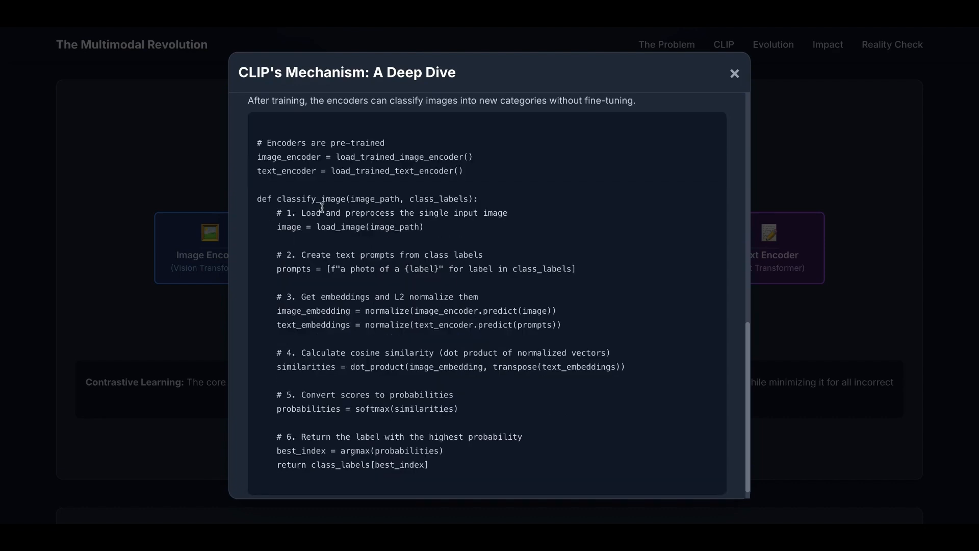
mouse_move(412, 229)
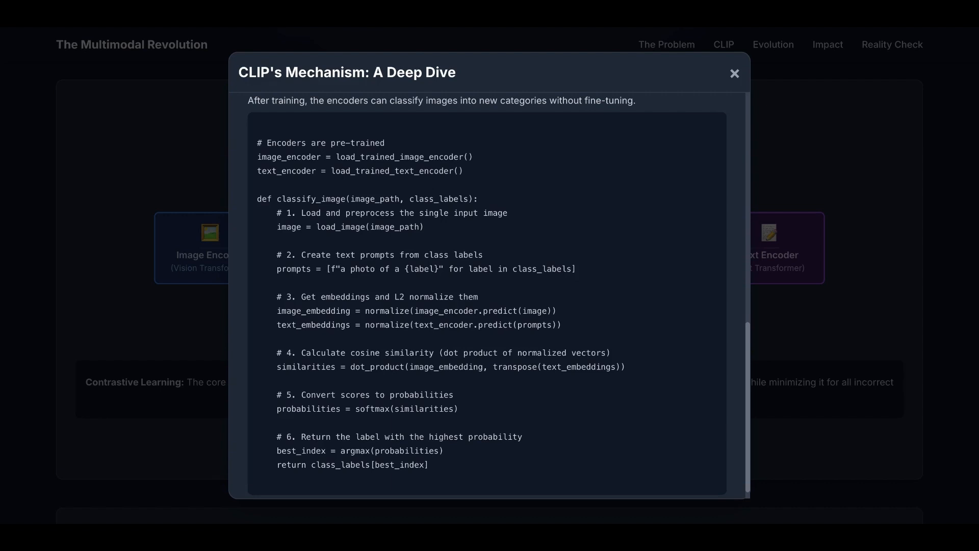
mouse_move(400, 292)
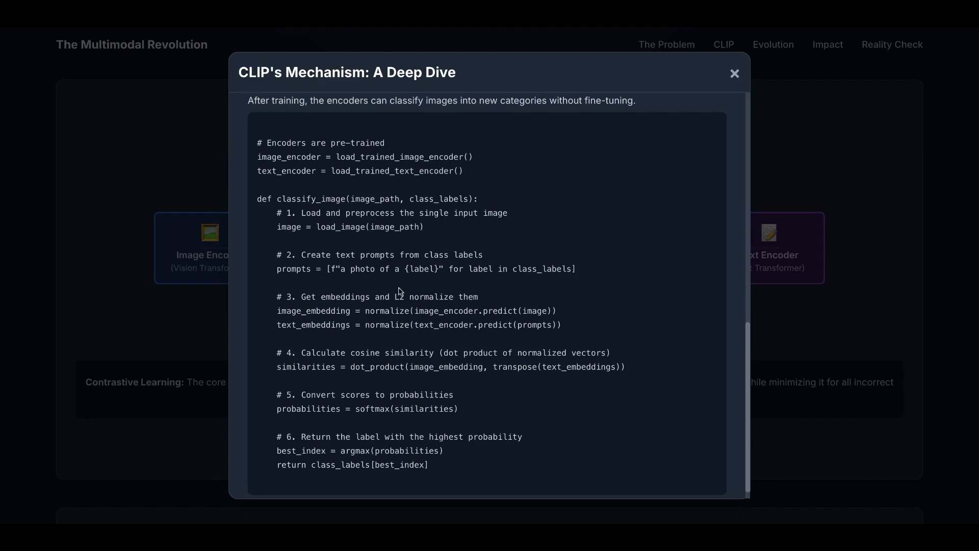
mouse_move(433, 198)
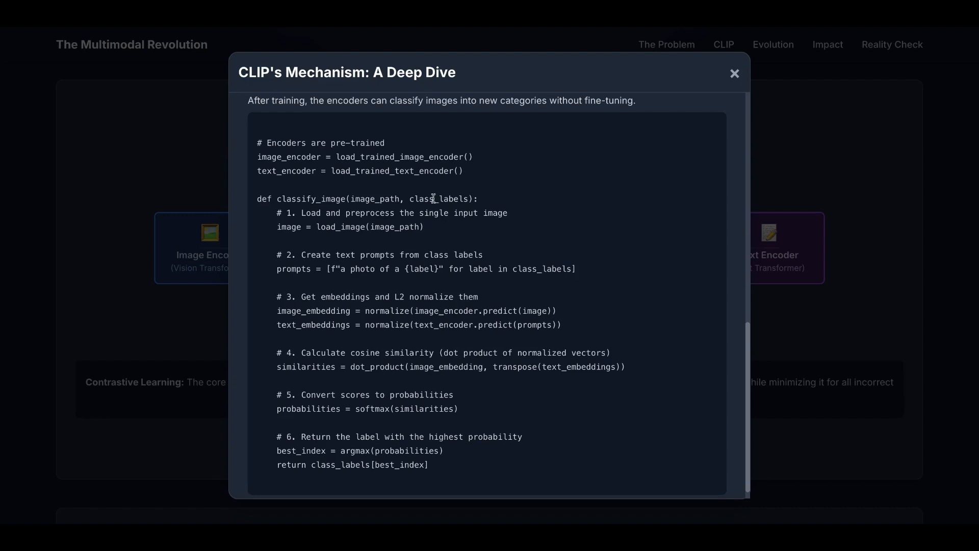
mouse_move(435, 195)
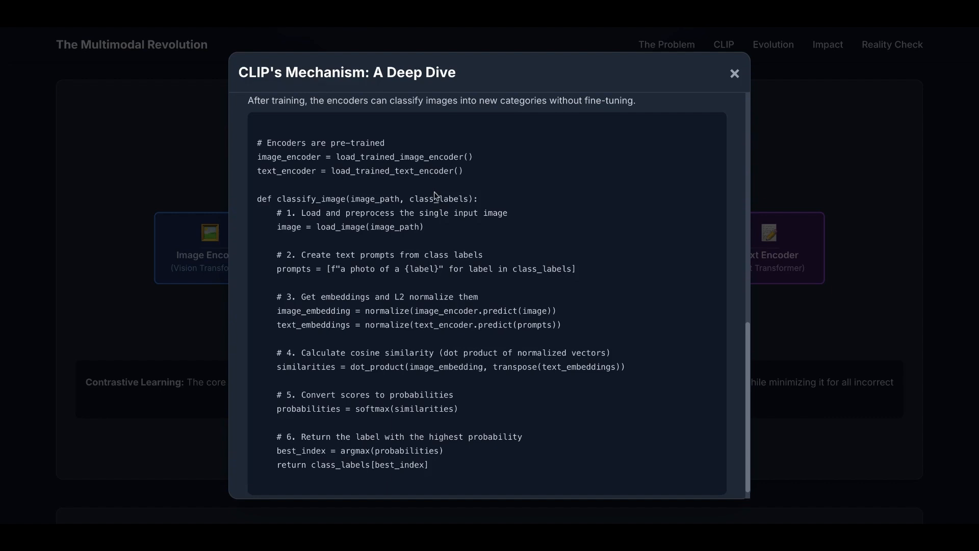
mouse_move(400, 264)
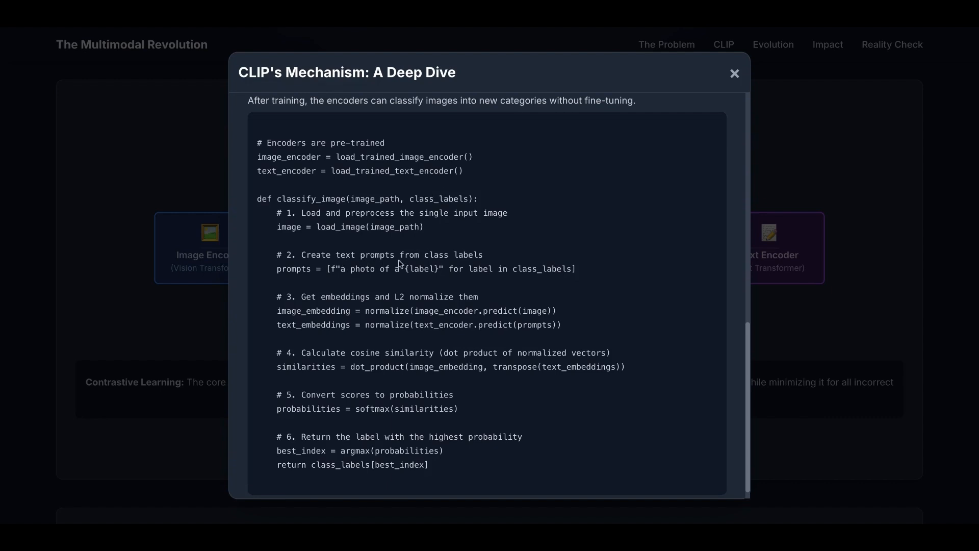
mouse_move(370, 307)
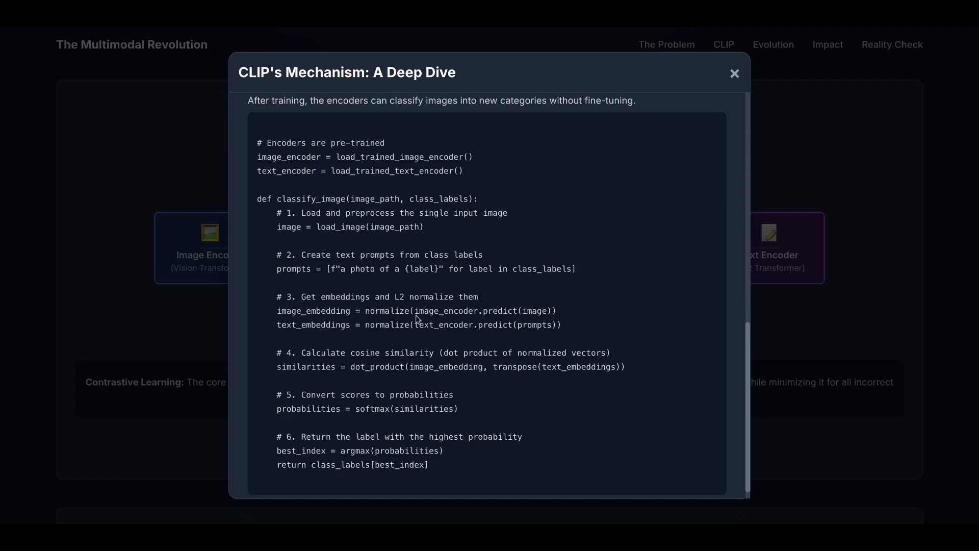
mouse_move(350, 324)
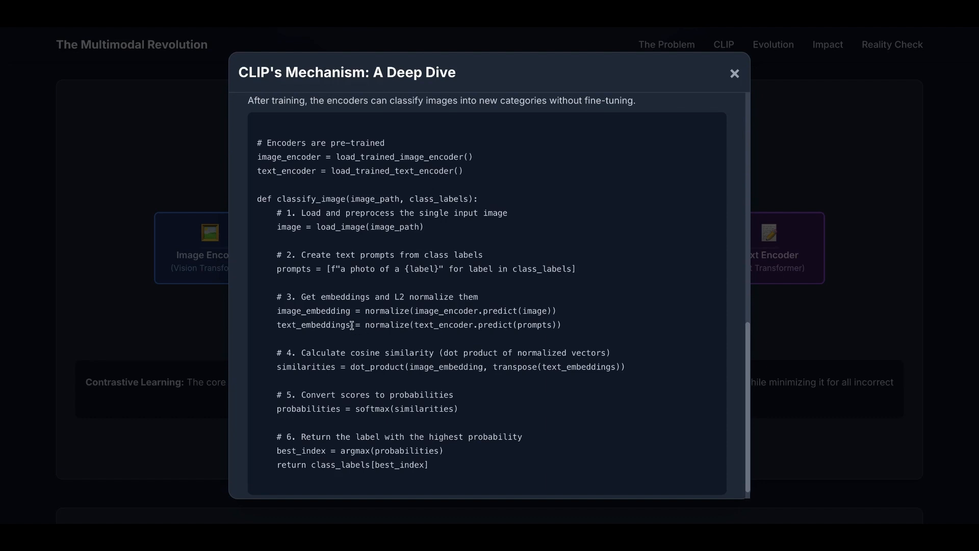
mouse_move(351, 325)
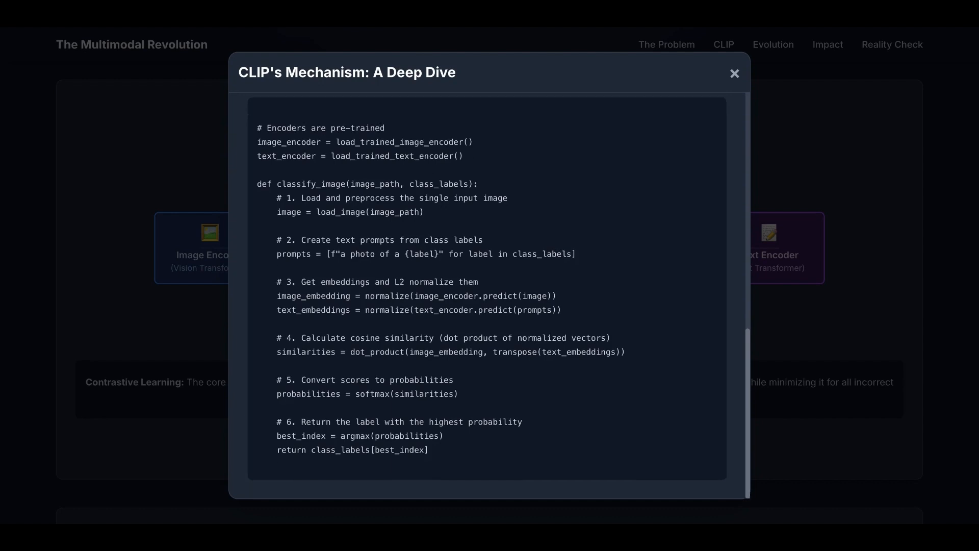
mouse_move(458, 339)
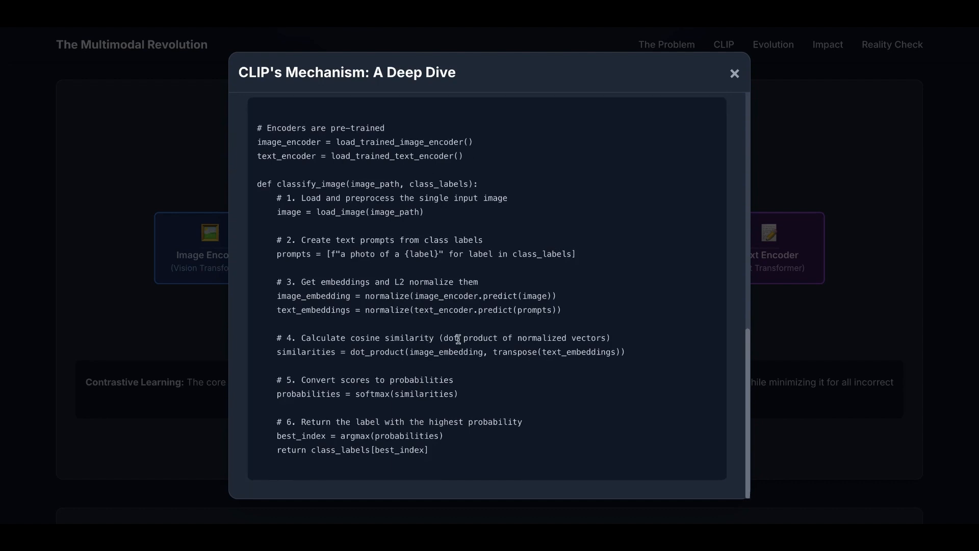
mouse_move(513, 349)
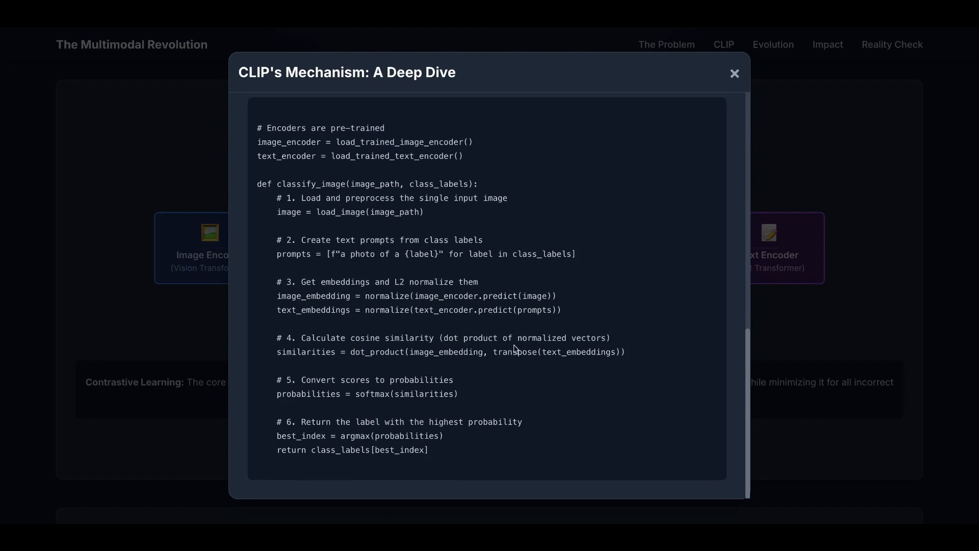
mouse_move(437, 379)
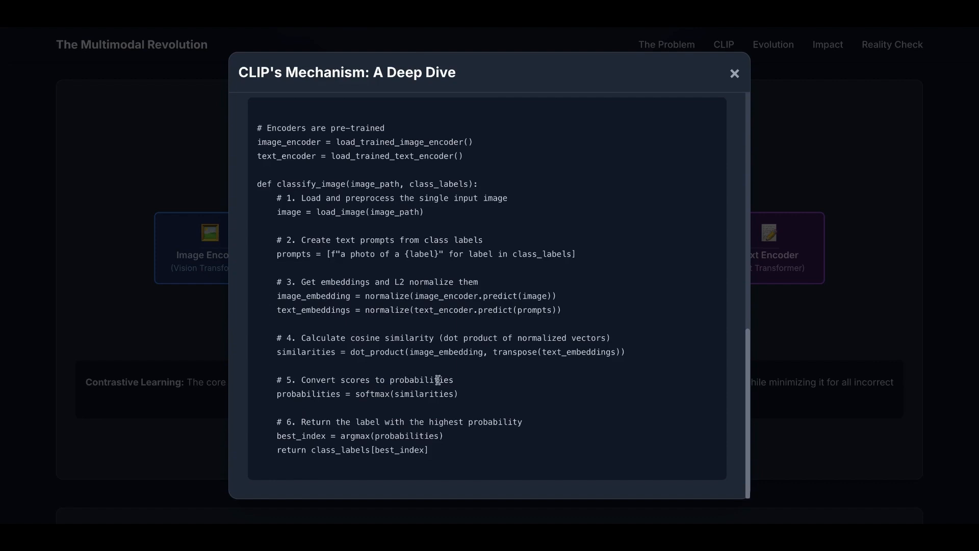
mouse_move(424, 398)
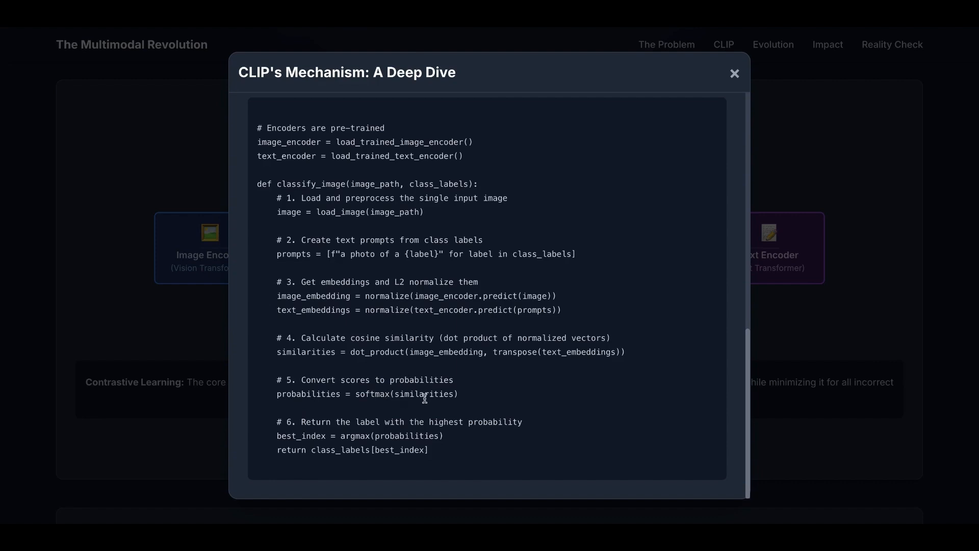
mouse_move(403, 420)
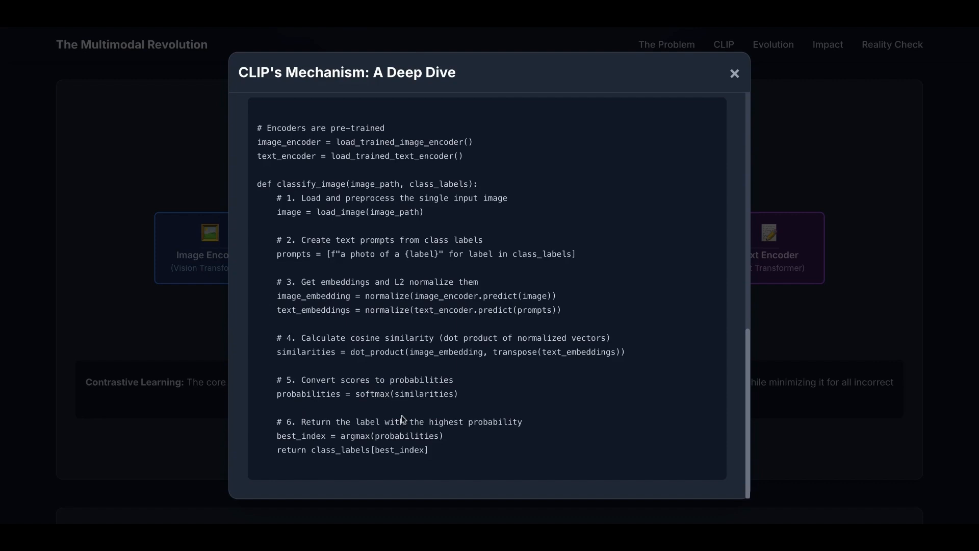
mouse_move(359, 452)
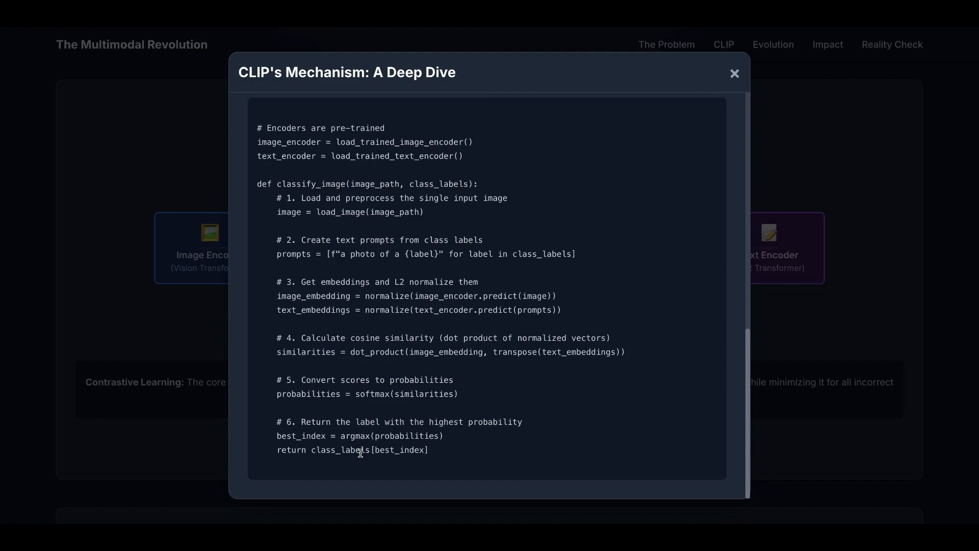
Step: Close the deep-dive modal and scroll to 'From Representation to Reasoning'
click(735, 72)
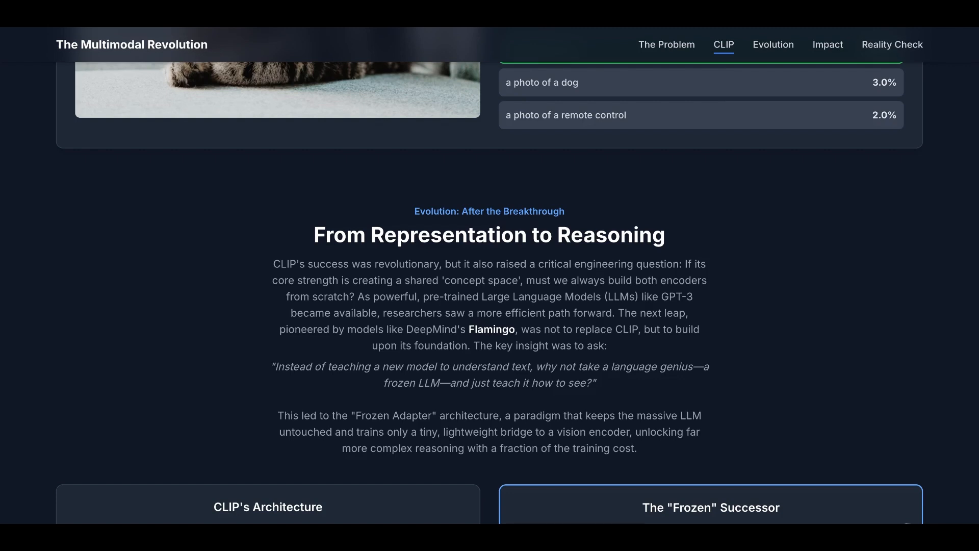
scroll(down, 3)
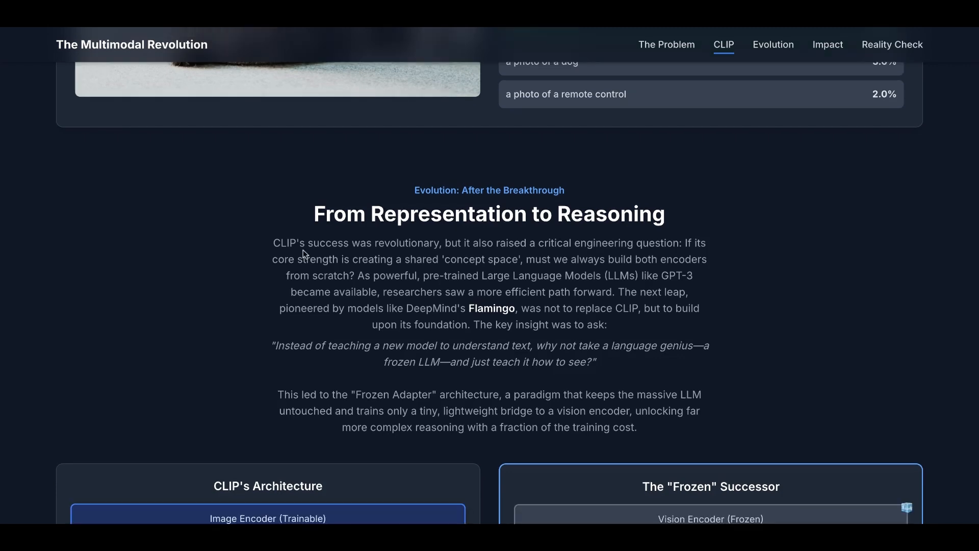
mouse_move(479, 247)
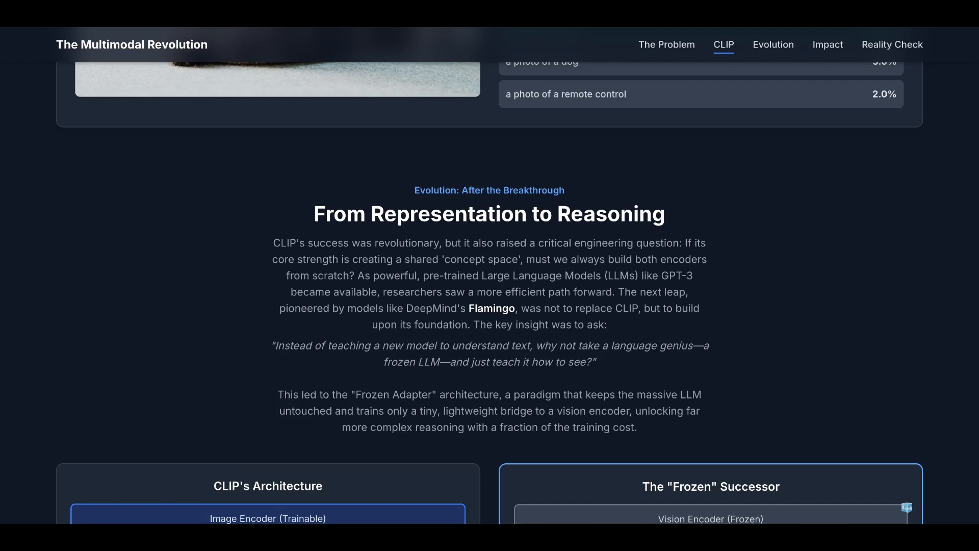
mouse_move(472, 255)
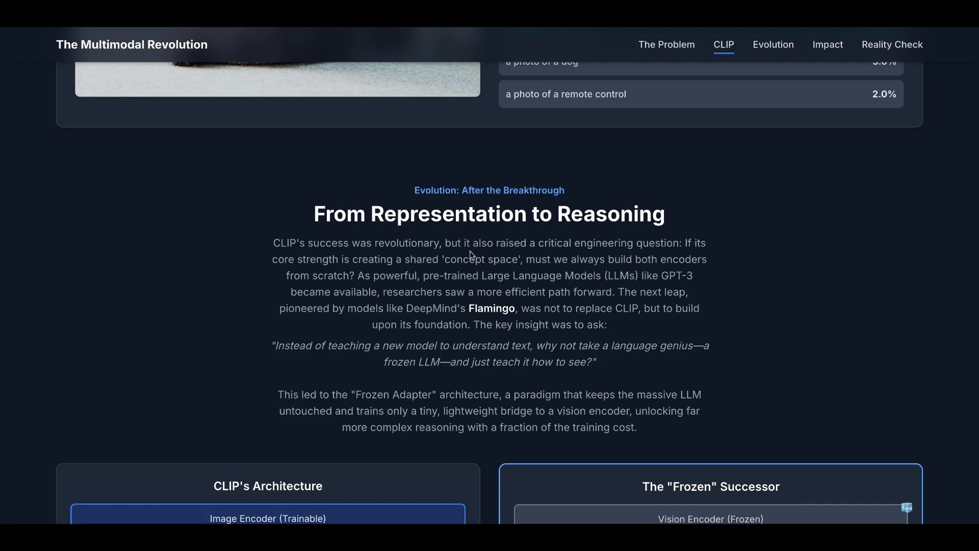
mouse_move(481, 268)
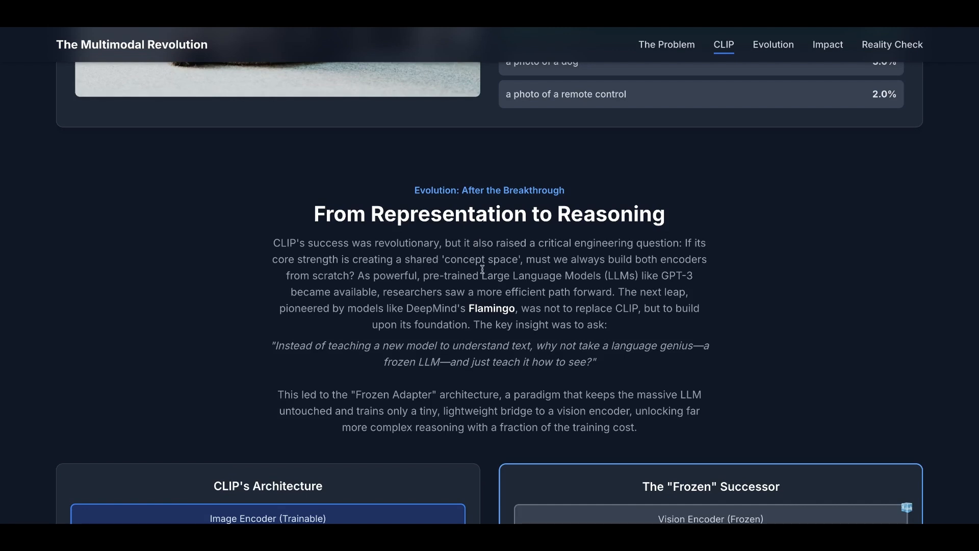
mouse_move(531, 272)
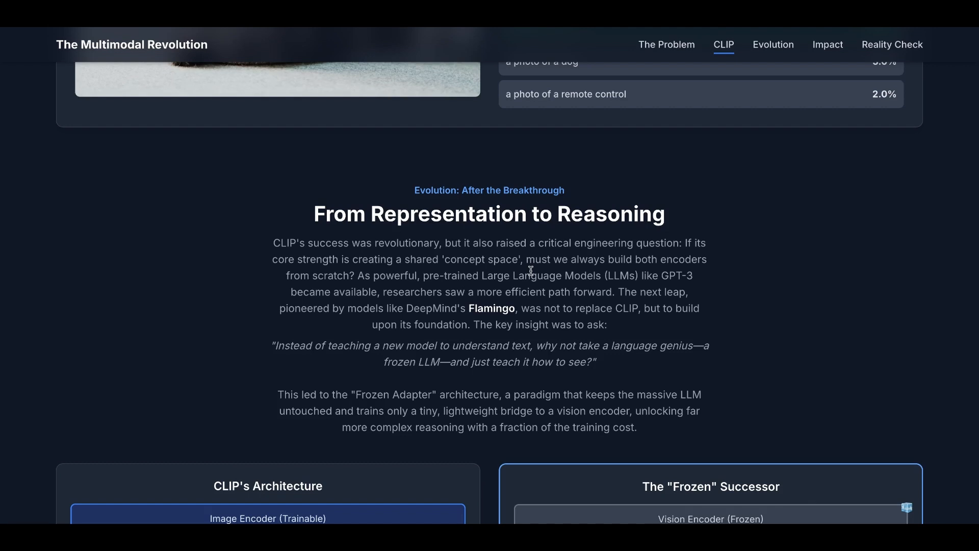
mouse_move(457, 286)
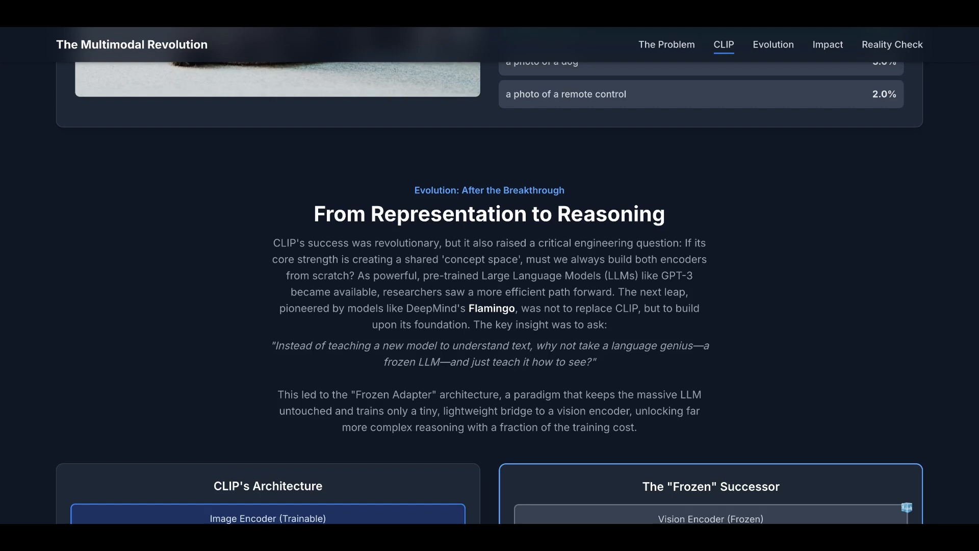
scroll(down, 3)
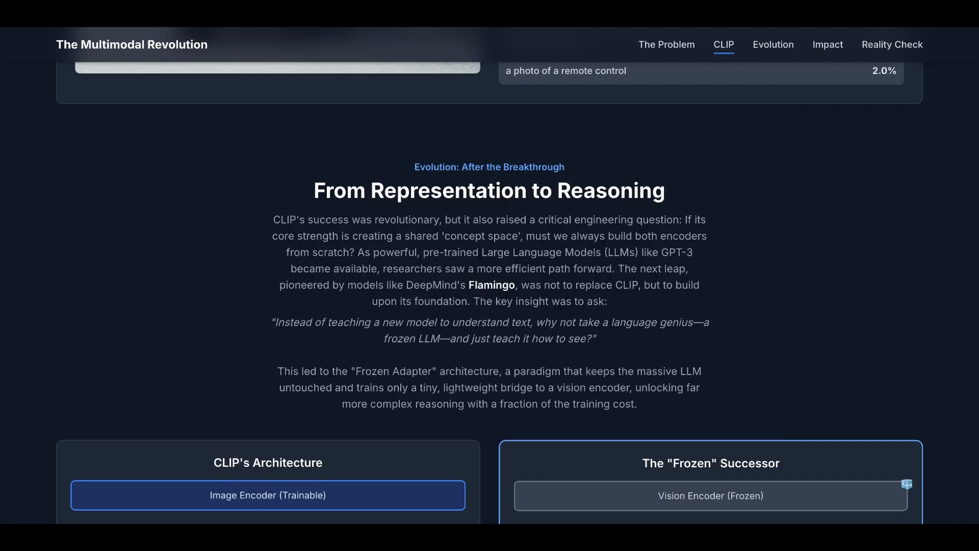
mouse_move(455, 317)
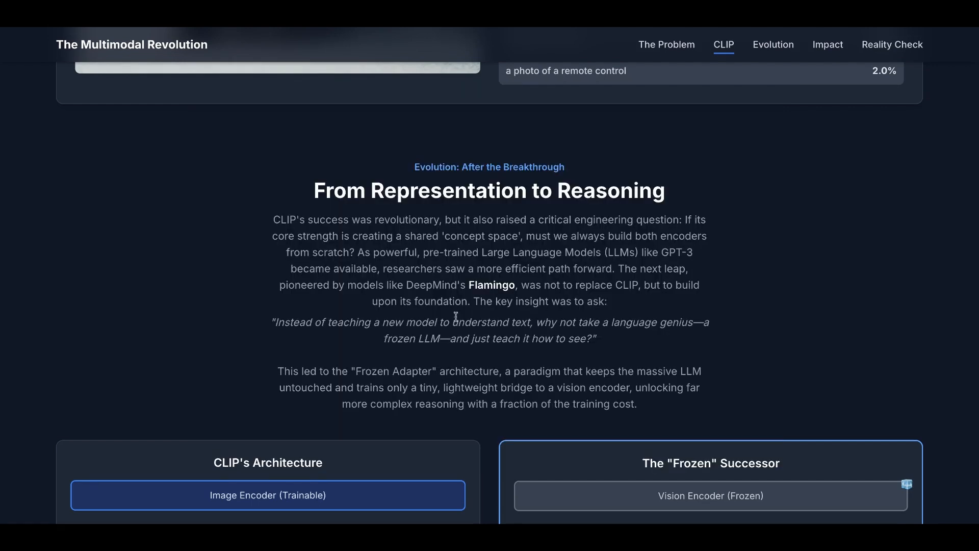
scroll(down, 3)
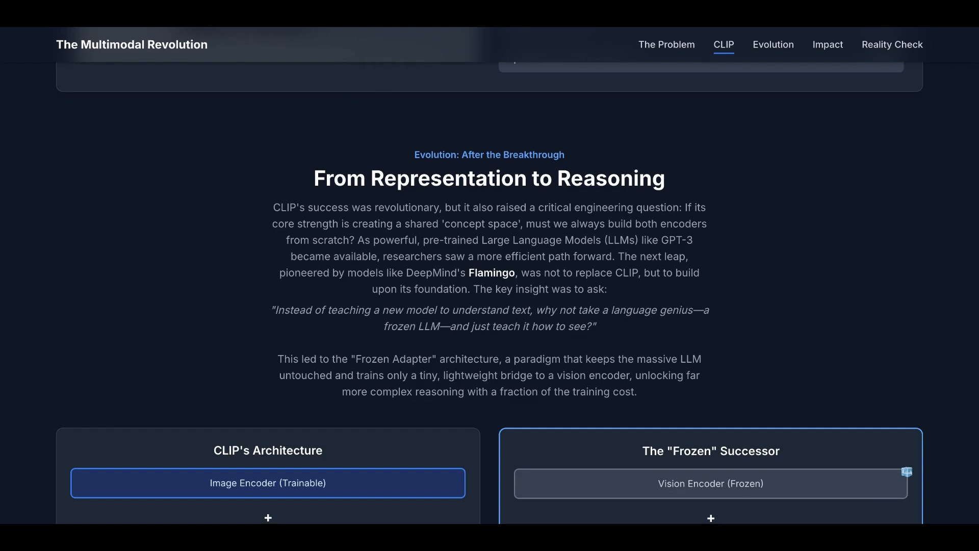
Step: Scroll past the architecture comparison and three benefit cards to 'Powering the Multimodal Ecosystem'
scroll(down, 3)
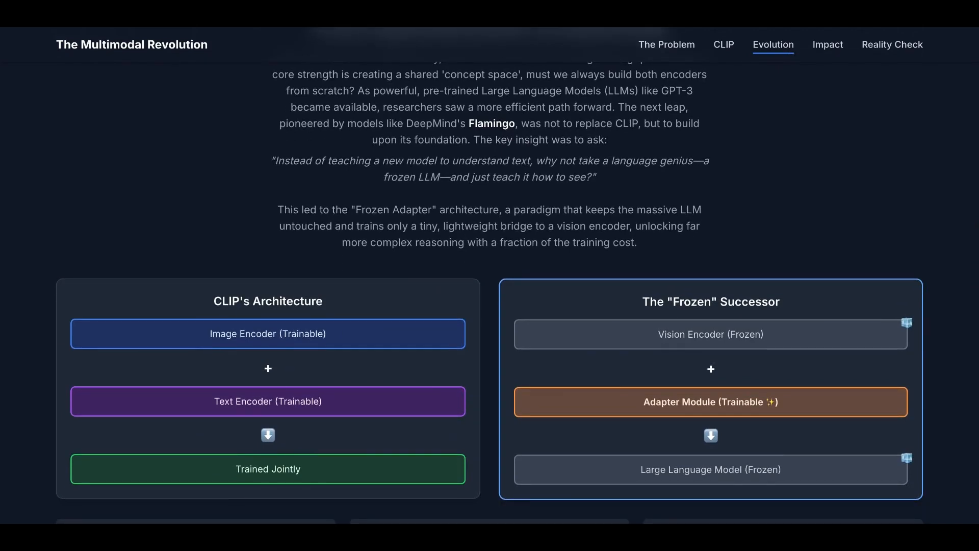
scroll(down, 3)
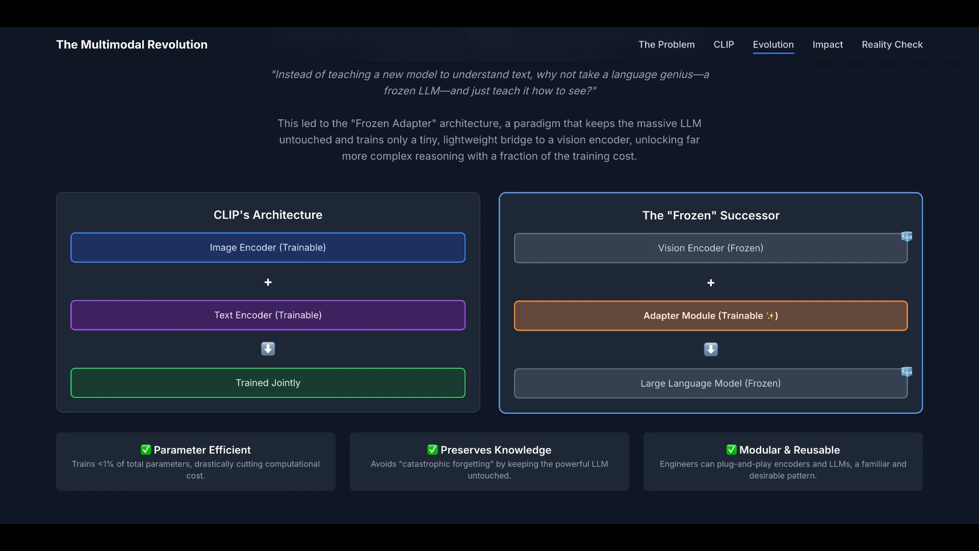
mouse_move(275, 247)
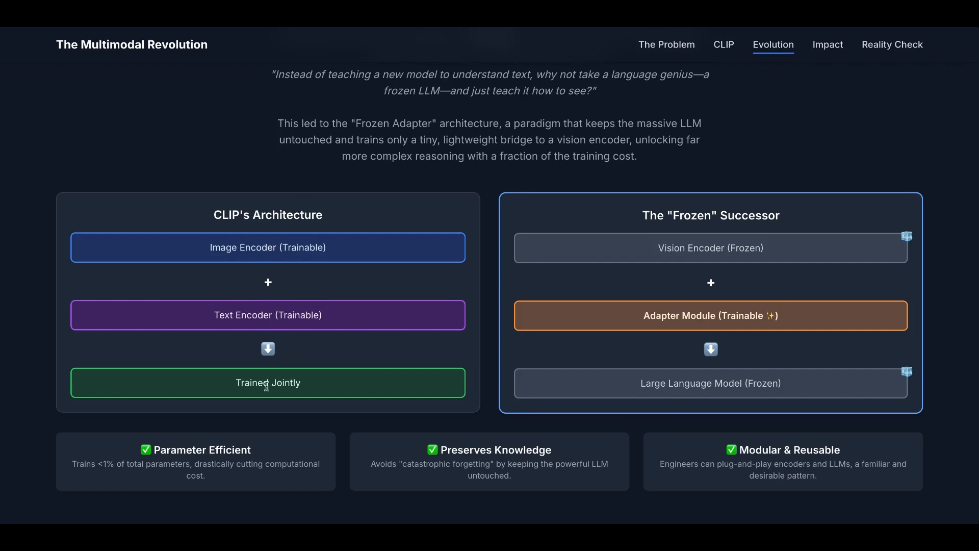
mouse_move(304, 303)
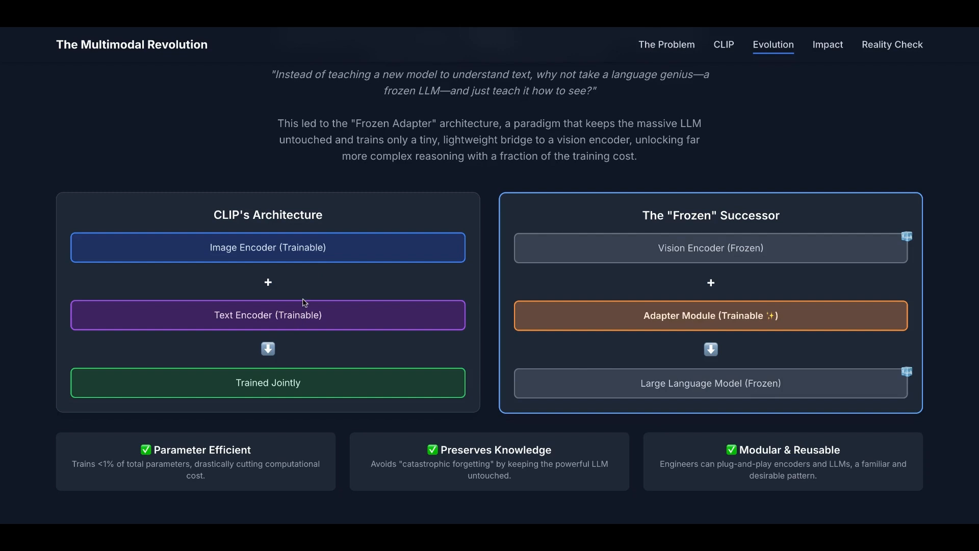
mouse_move(764, 214)
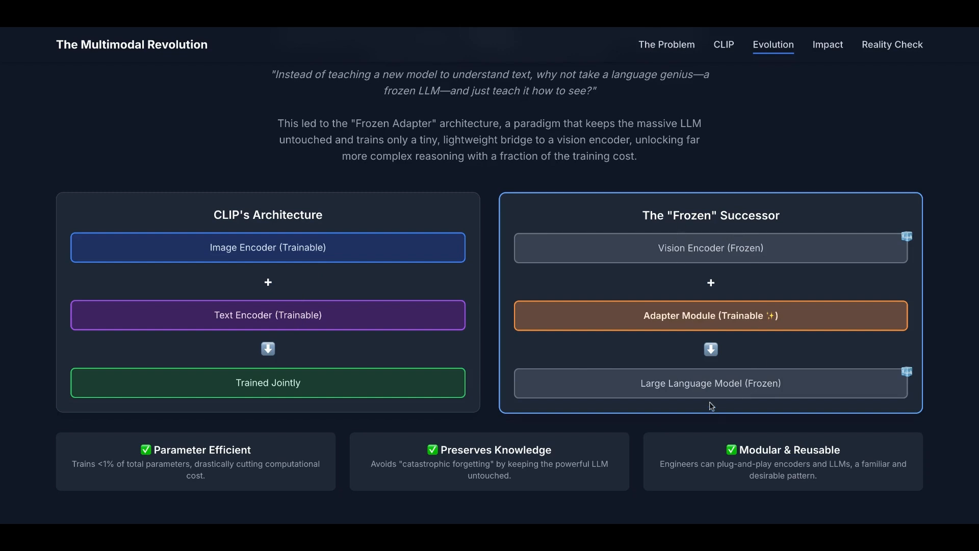
mouse_move(724, 393)
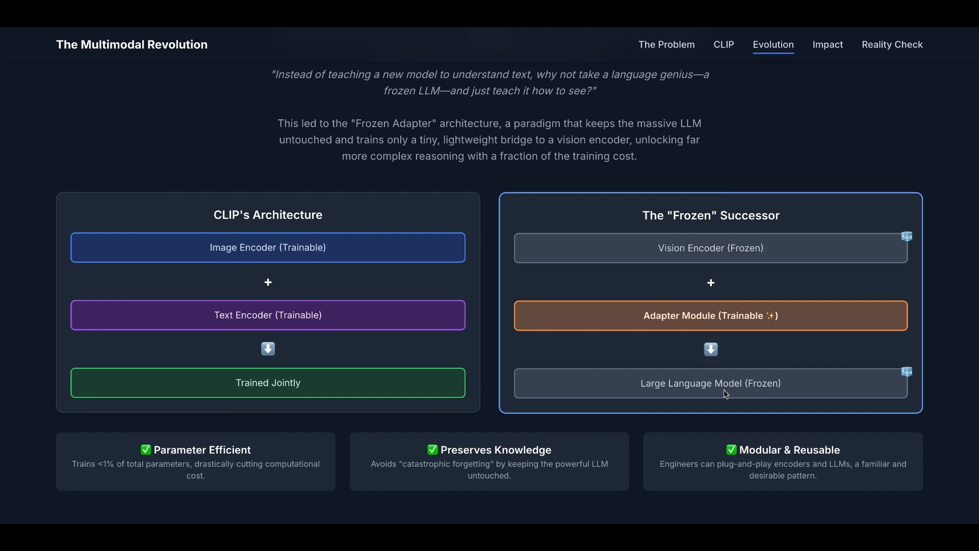
mouse_move(739, 320)
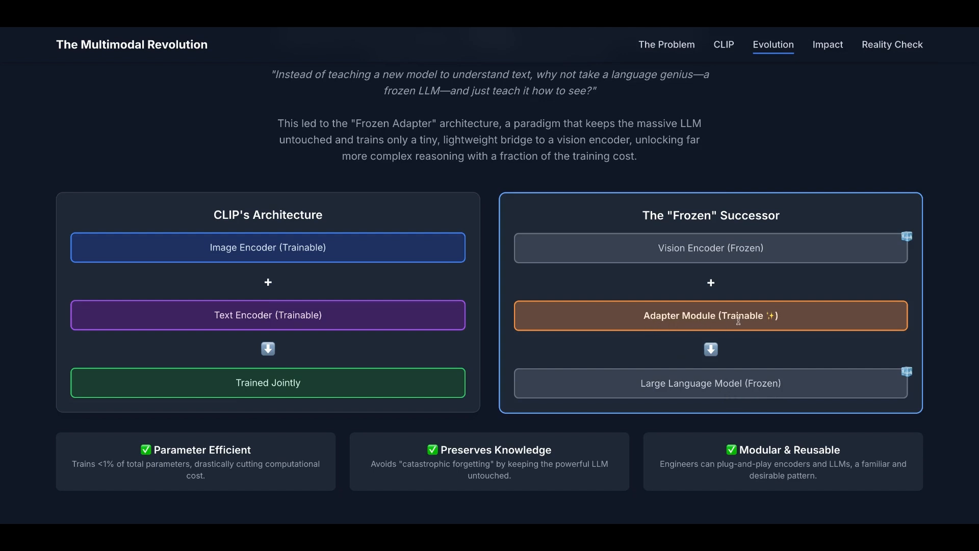
mouse_move(637, 289)
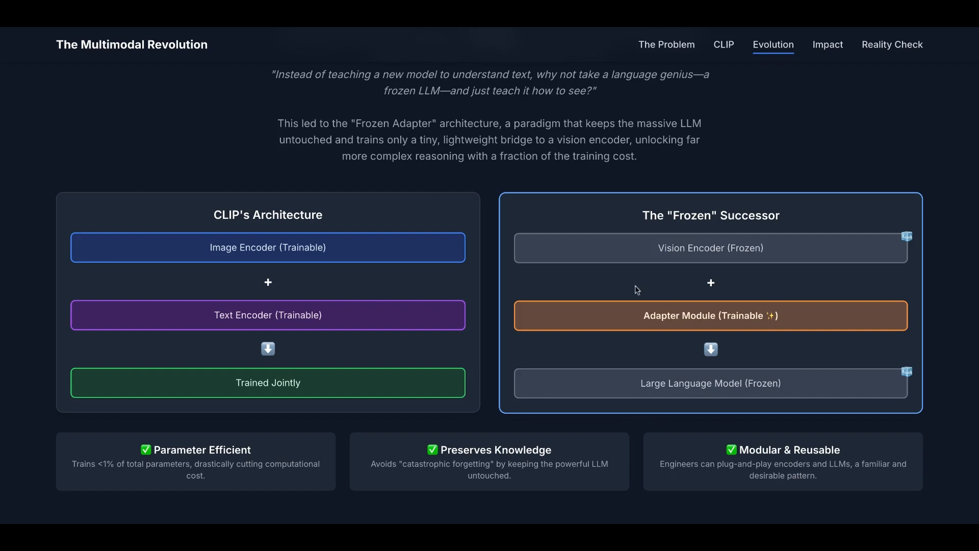
mouse_move(677, 338)
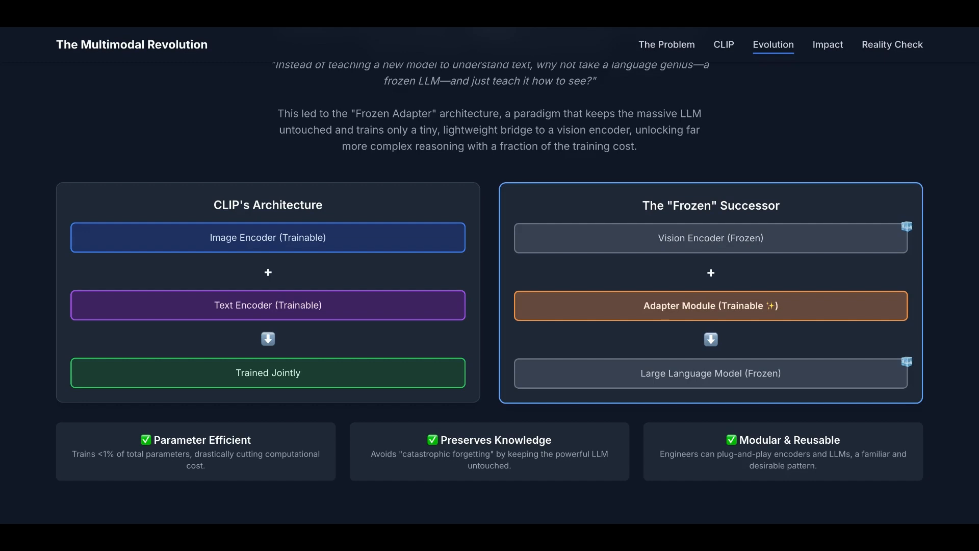
scroll(down, 3)
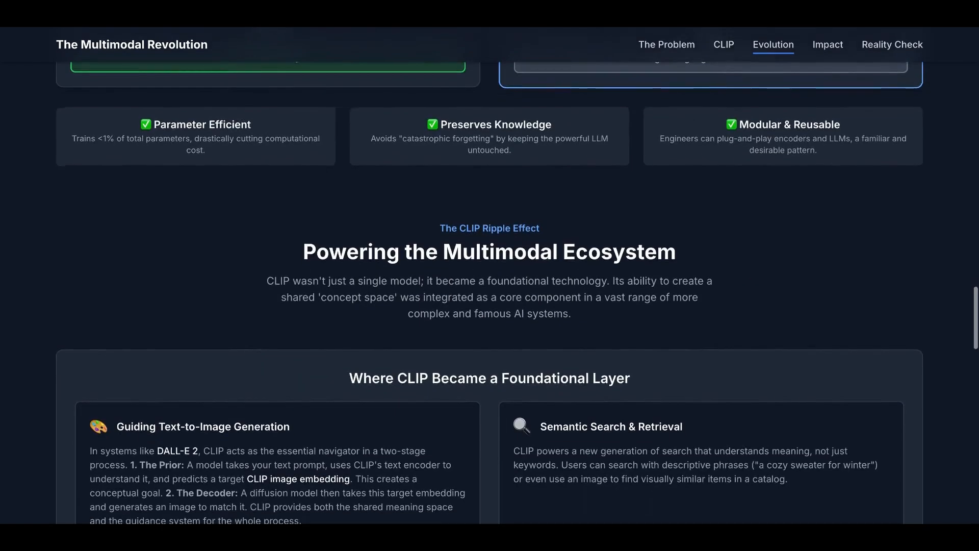
Step: Scroll past the four CLIP application cards to the robot-arm task grid
scroll(down, 3)
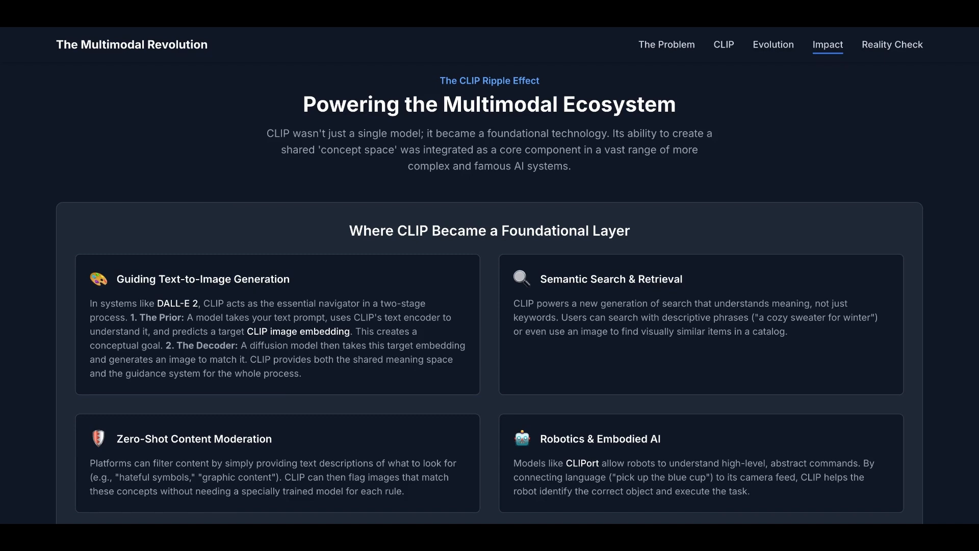
scroll(down, 3)
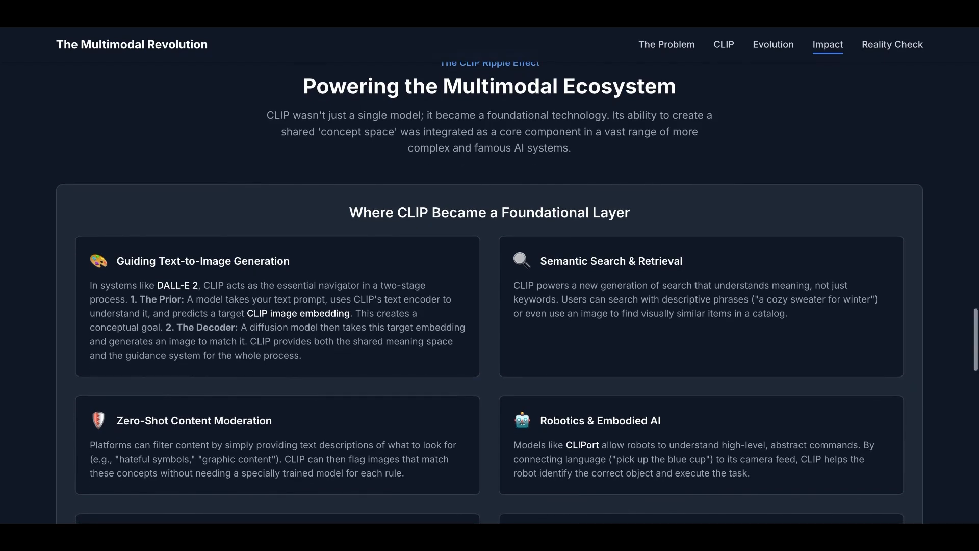
scroll(down, 3)
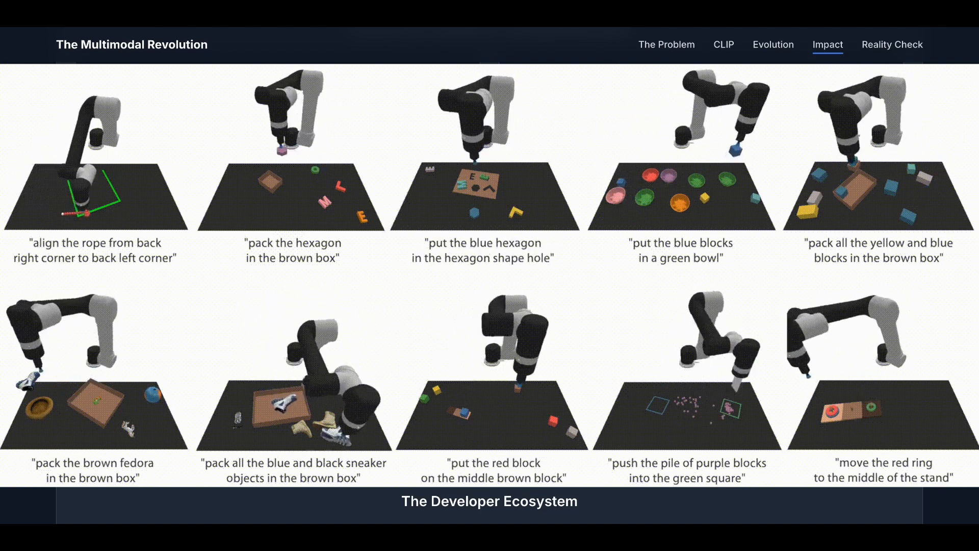
Step: Scroll until the five-tool Developer Ecosystem table is fully shown above 'Limitations, Biases, and the Path Forward'
scroll(down, 3)
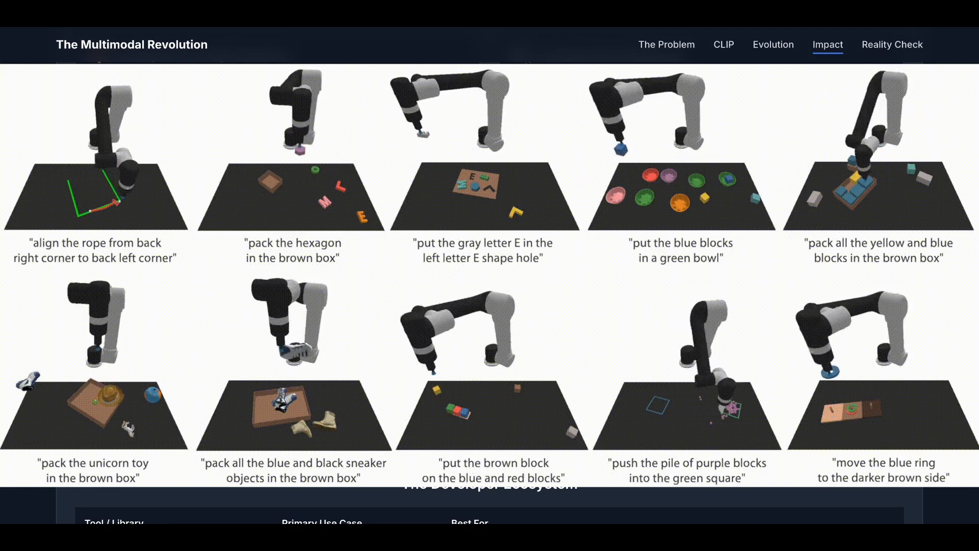
scroll(down, 3)
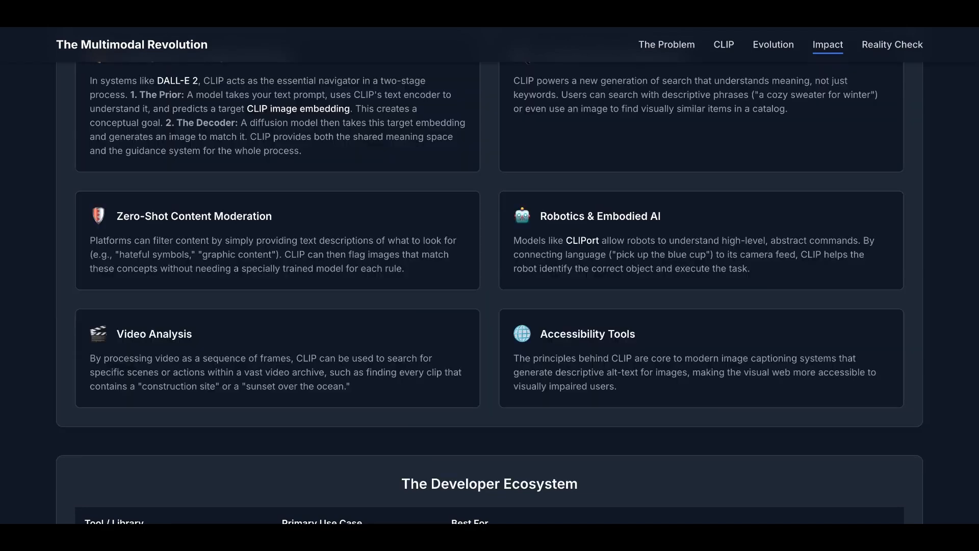
scroll(down, 3)
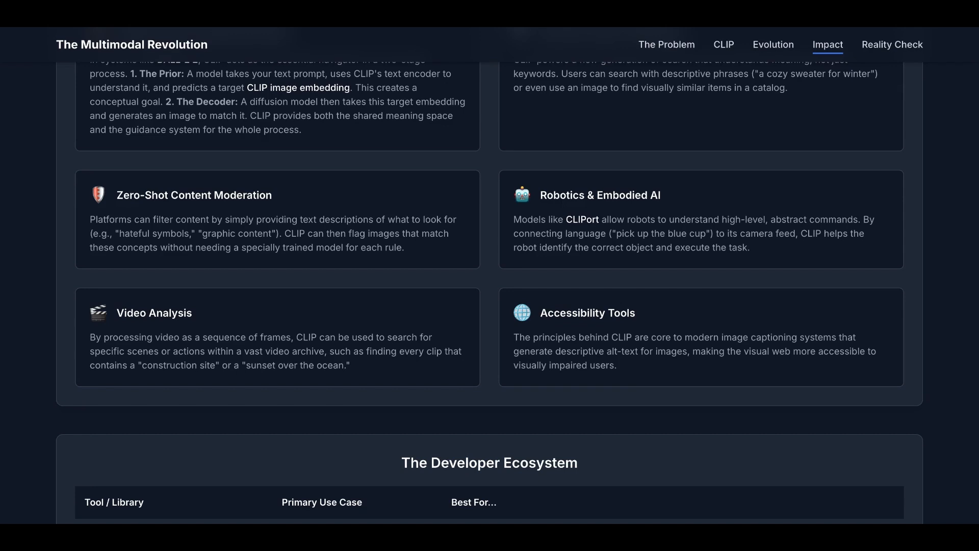
scroll(down, 3)
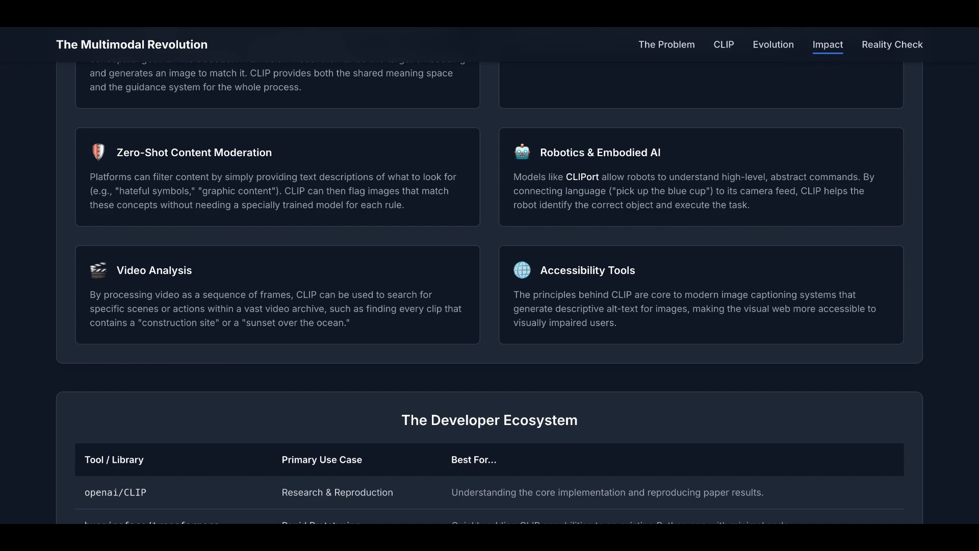
scroll(down, 3)
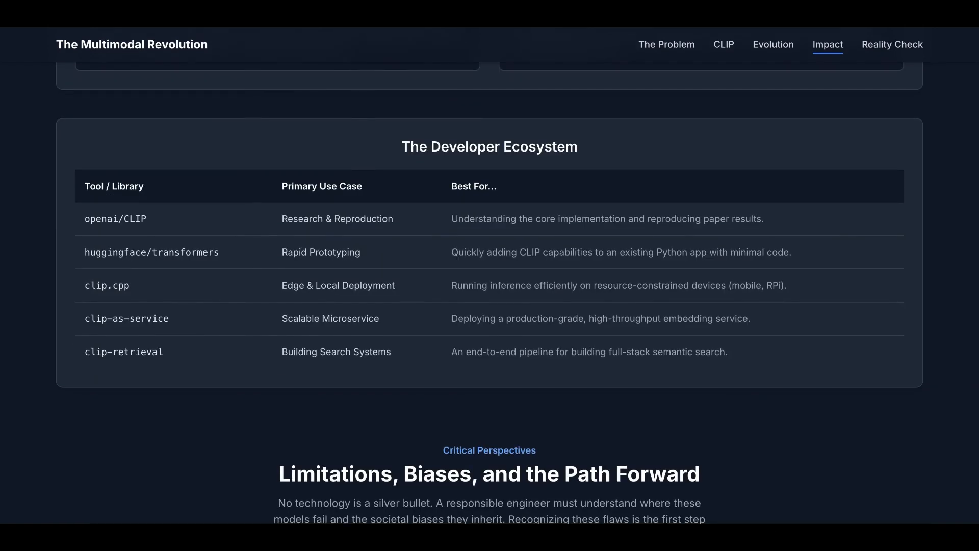
Step: Scroll to the Limitations section's Abstract Tasks item beside the accuracy-gap chart
scroll(down, 3)
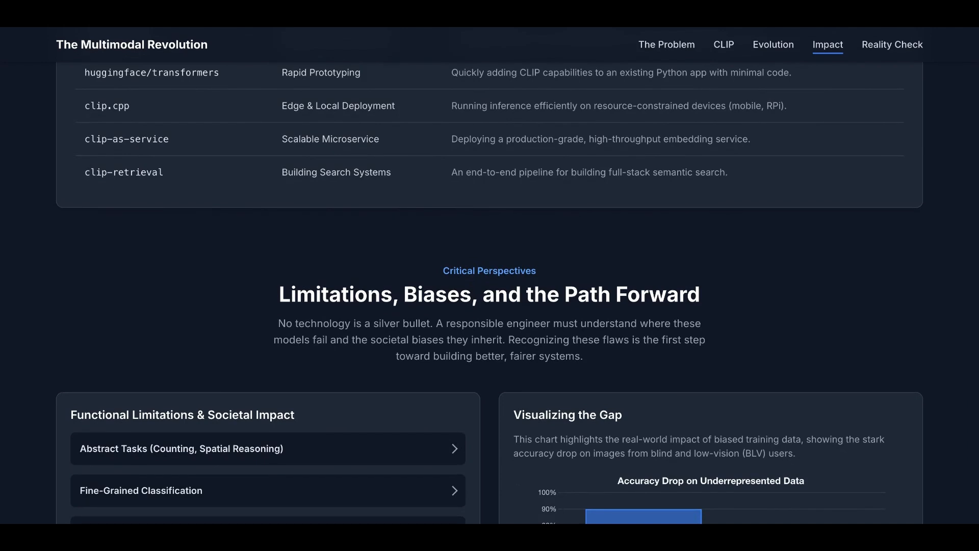
scroll(down, 3)
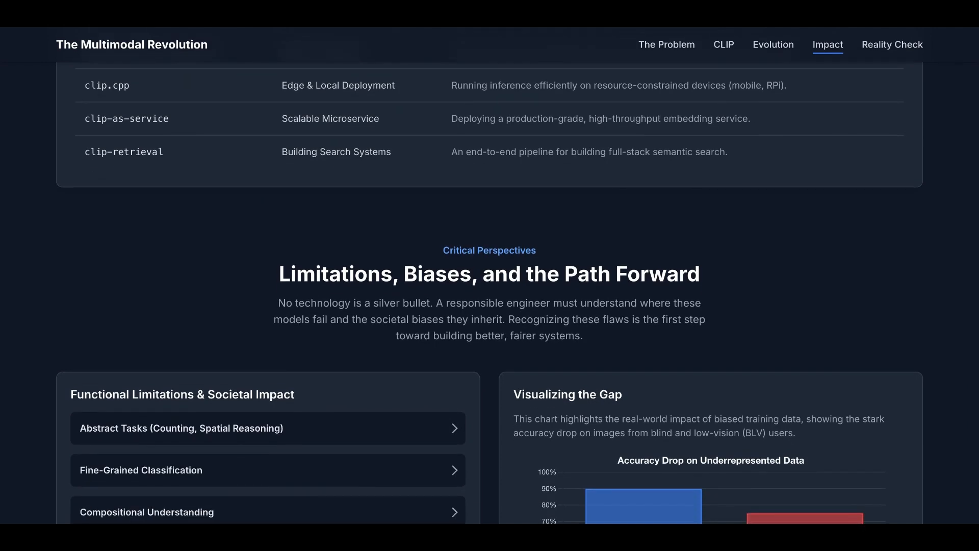
scroll(up, 3)
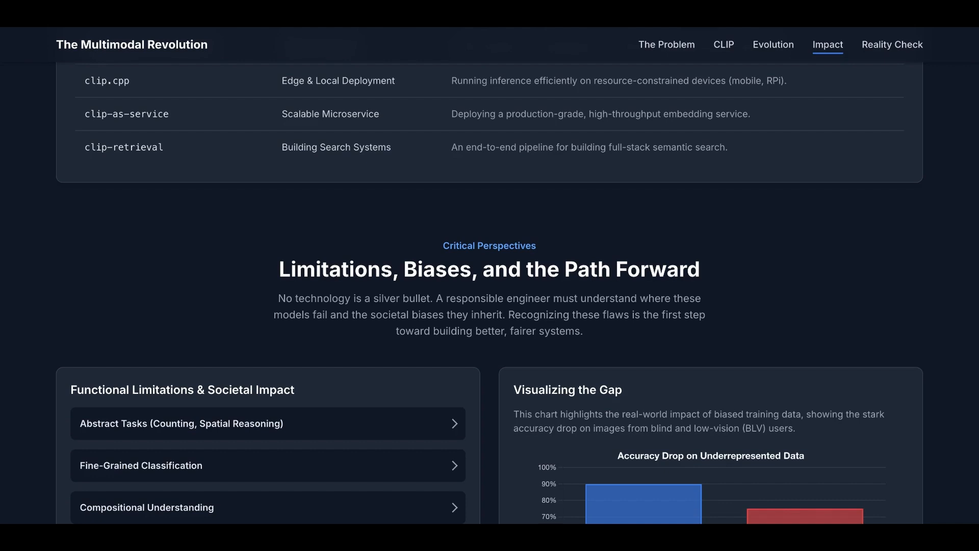
scroll(down, 3)
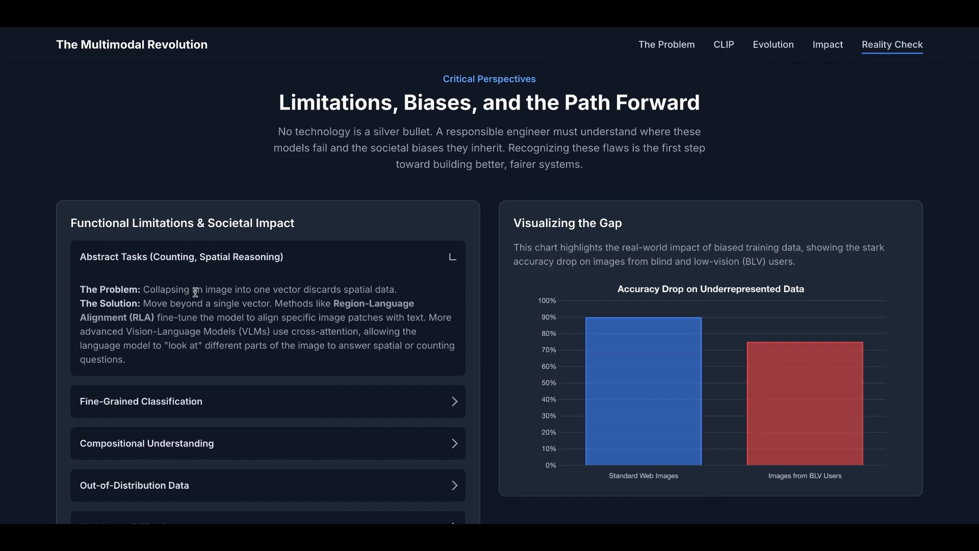
mouse_move(246, 286)
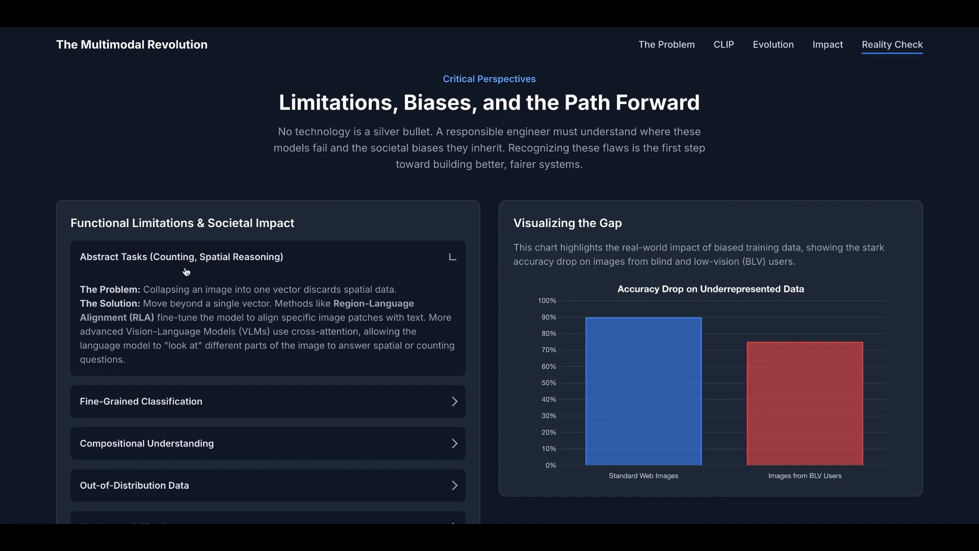
mouse_move(173, 305)
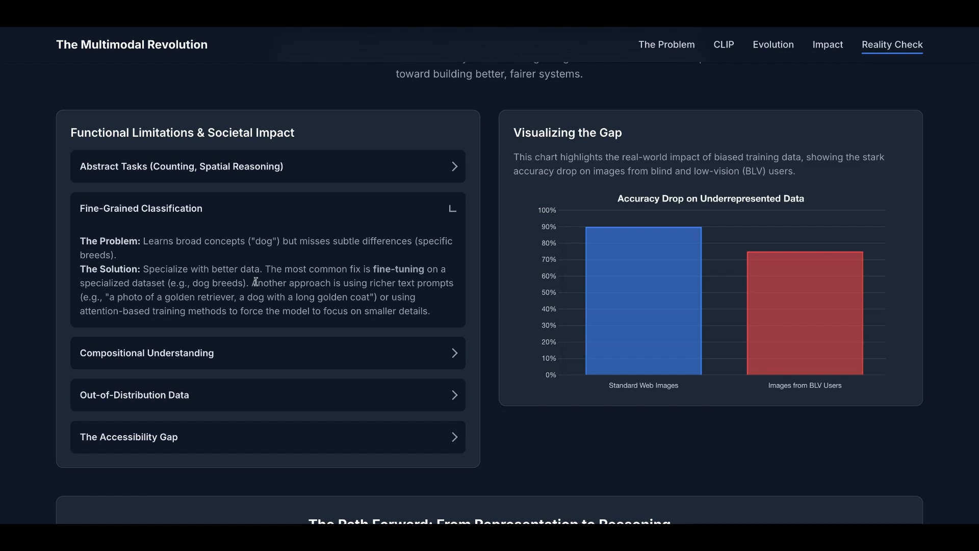
mouse_move(255, 282)
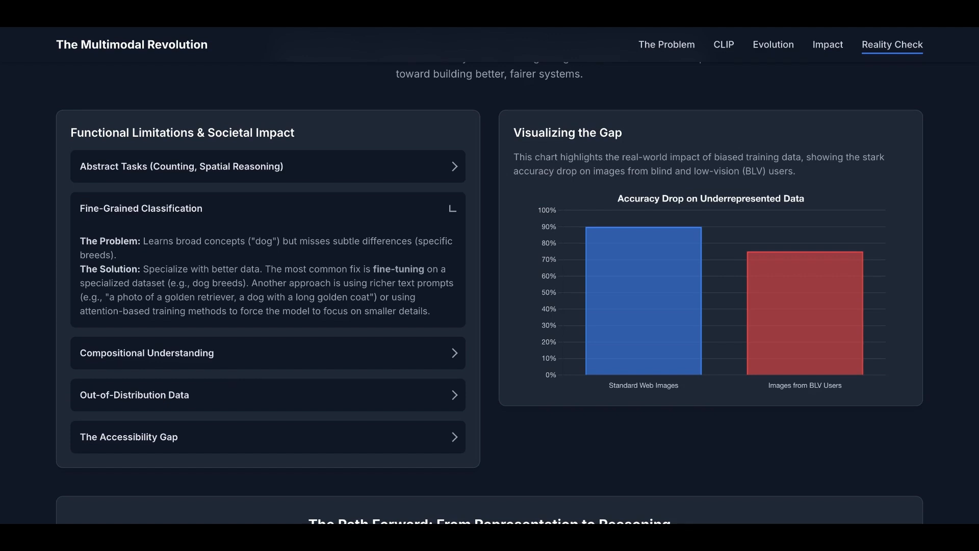
mouse_move(221, 294)
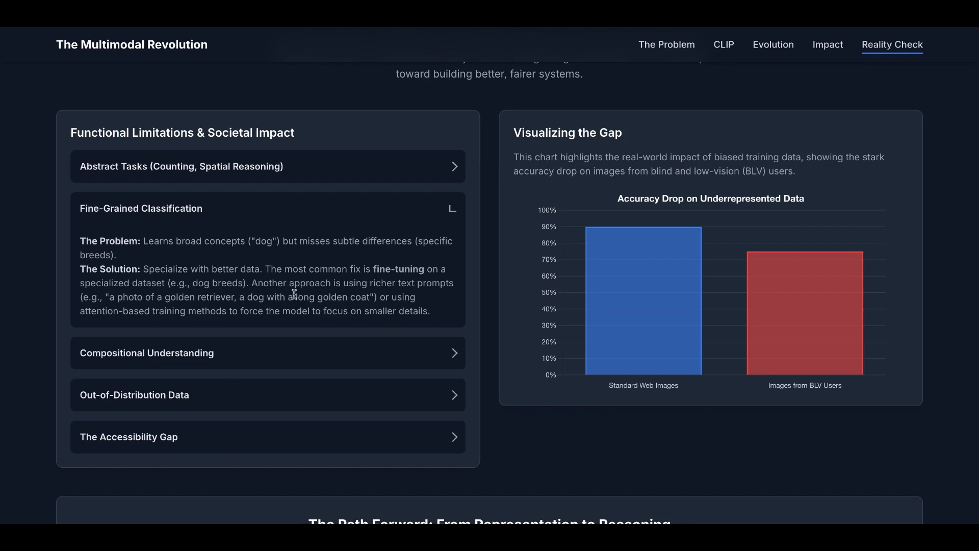
mouse_move(294, 295)
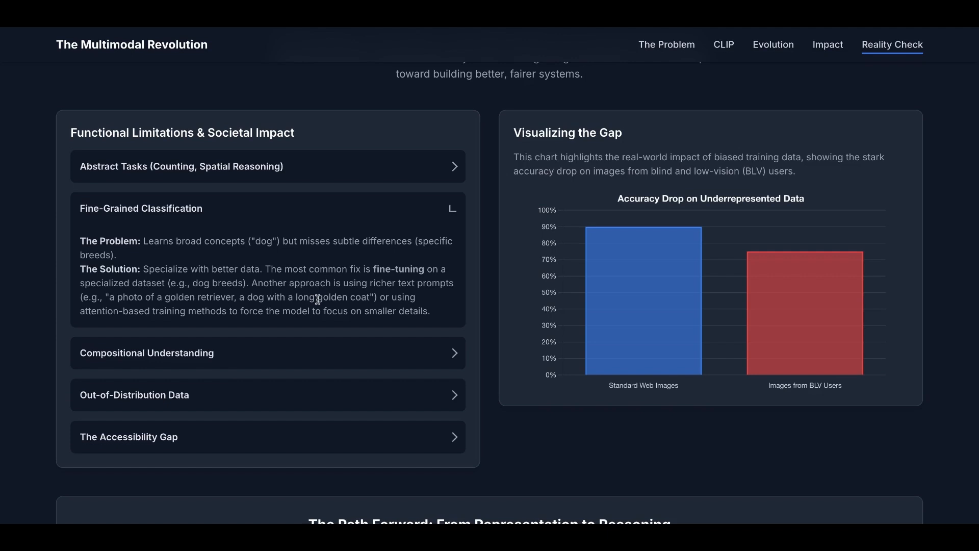
mouse_move(317, 299)
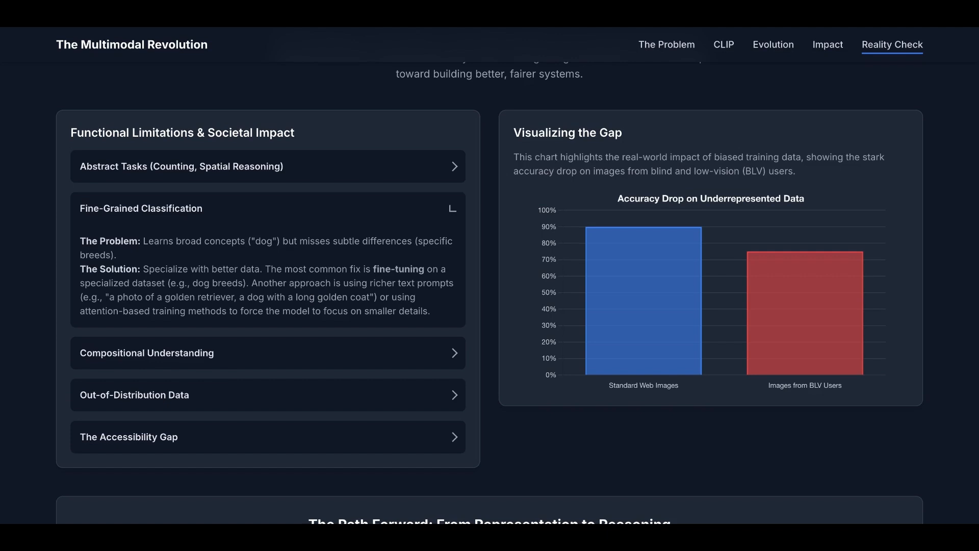
Step: Expand The Accessibility Gap item, then scroll down toward 'The Path Forward' section
click(268, 353)
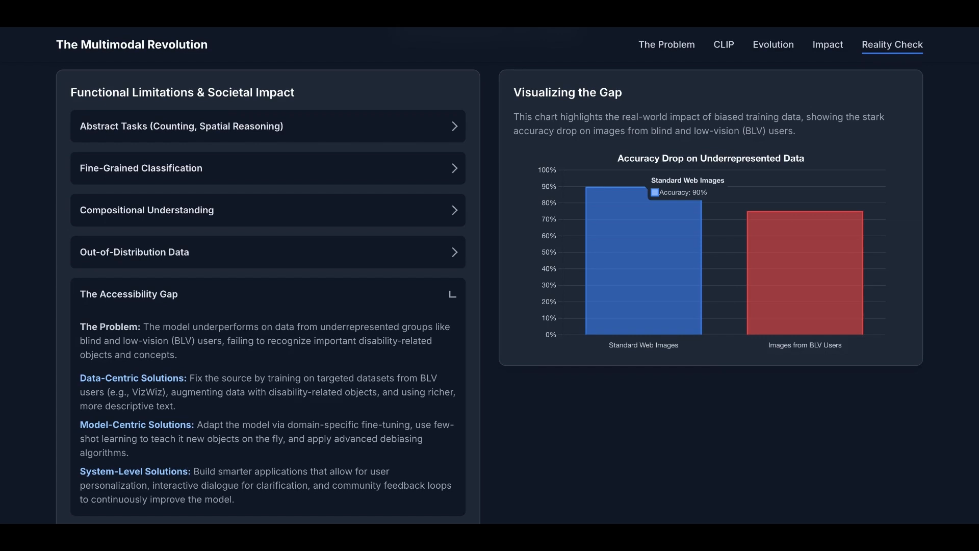
mouse_move(237, 342)
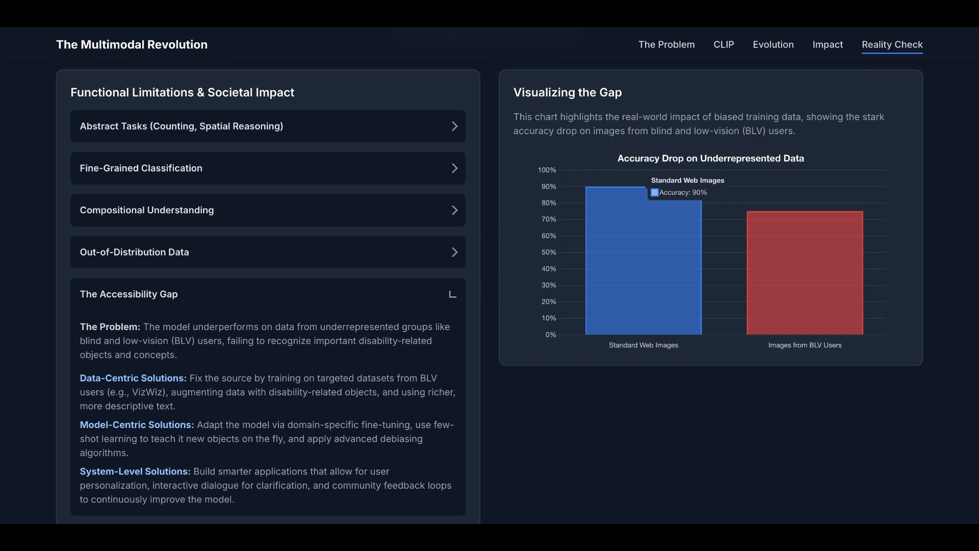
mouse_move(479, 274)
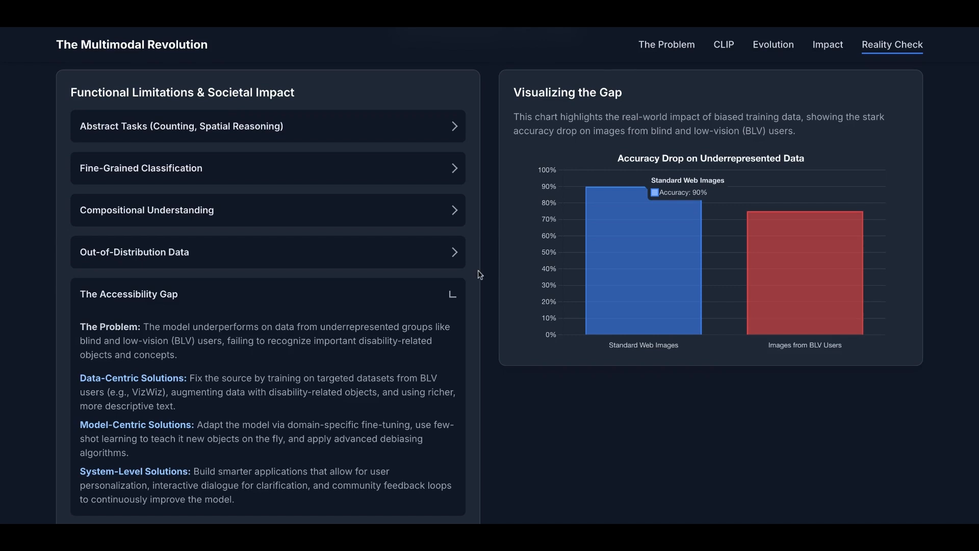
mouse_move(674, 189)
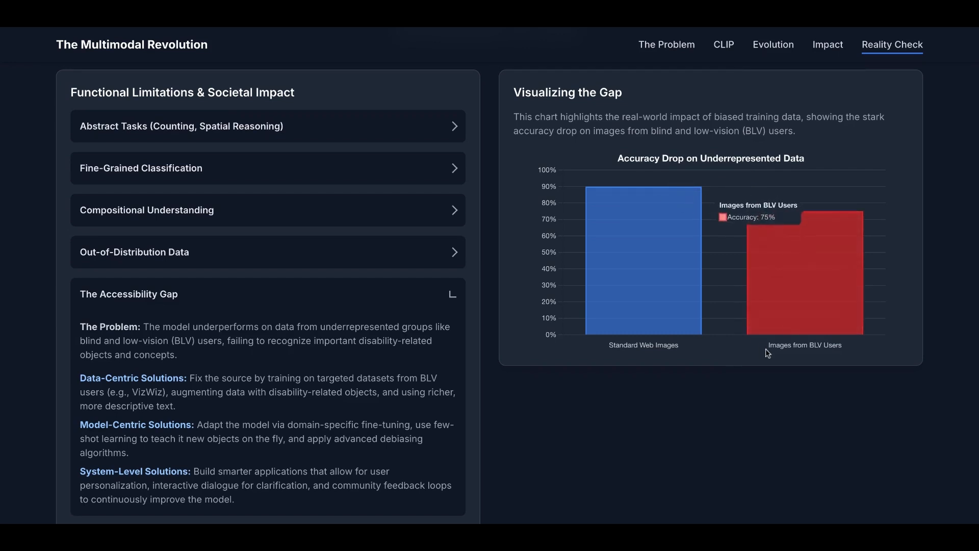
mouse_move(781, 251)
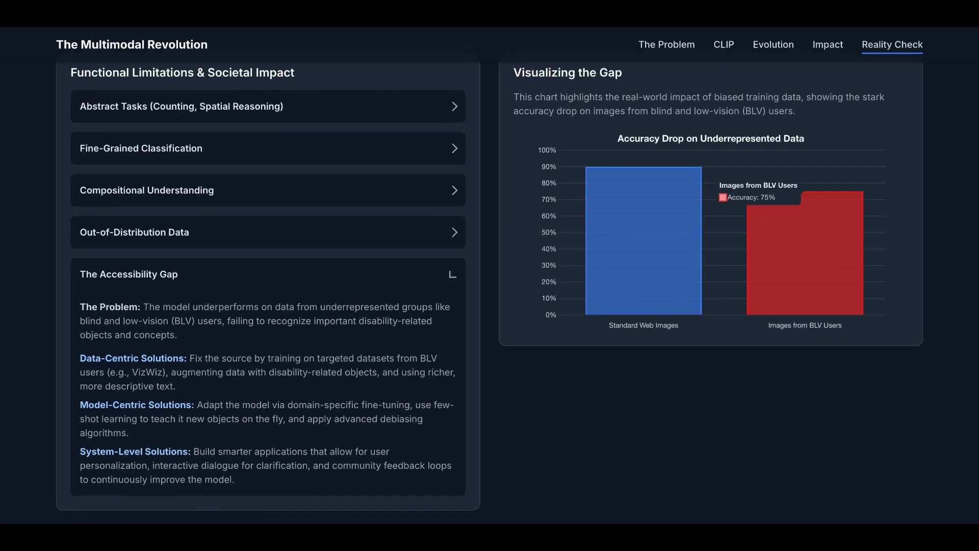
mouse_move(177, 370)
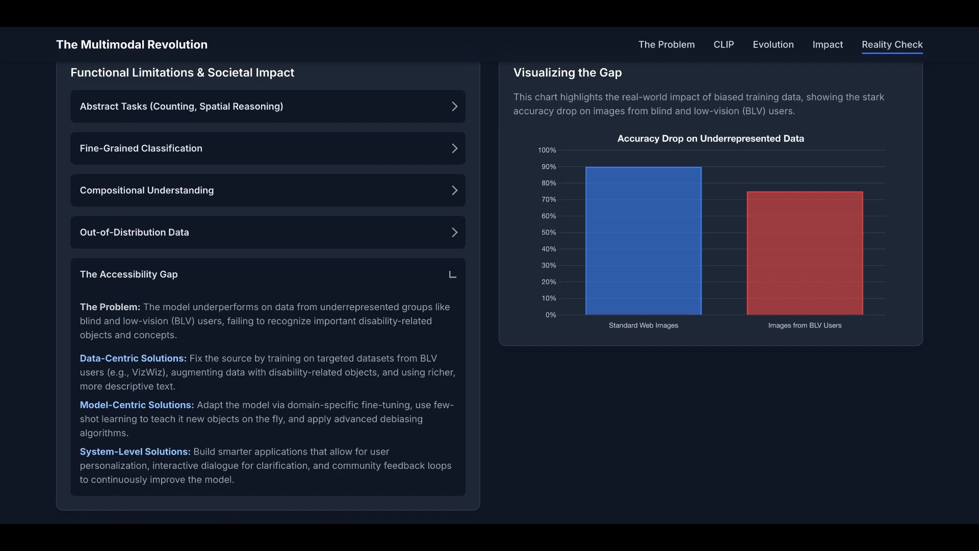
mouse_move(195, 383)
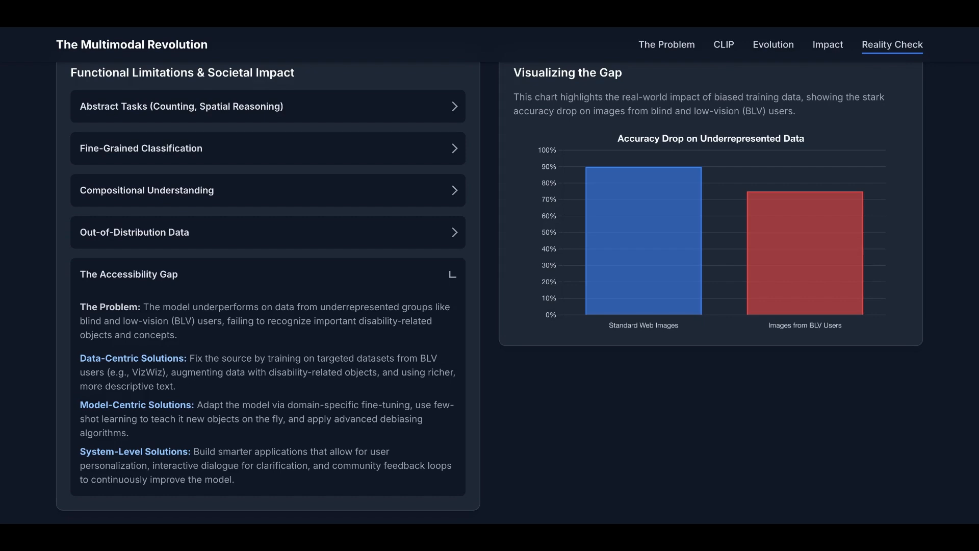
scroll(down, 3)
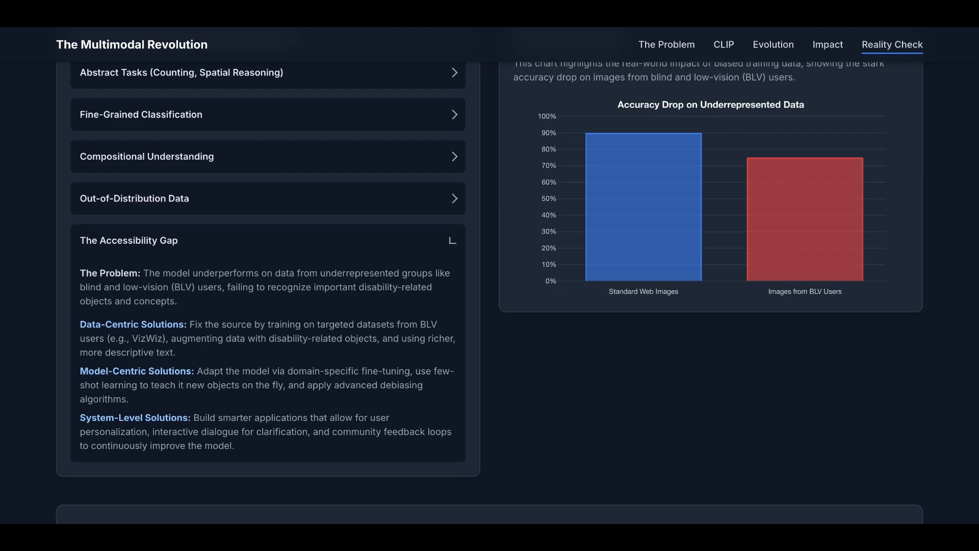
mouse_move(225, 396)
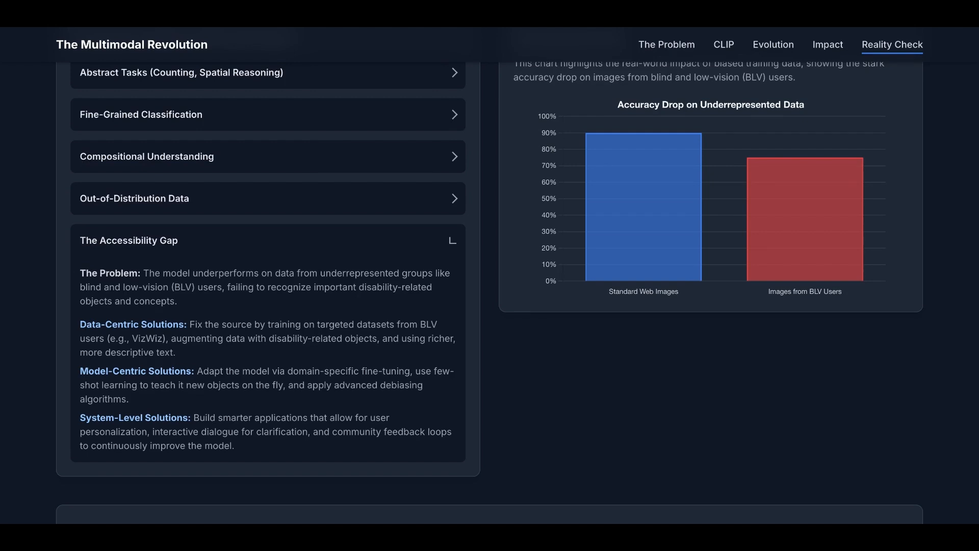
scroll(down, 3)
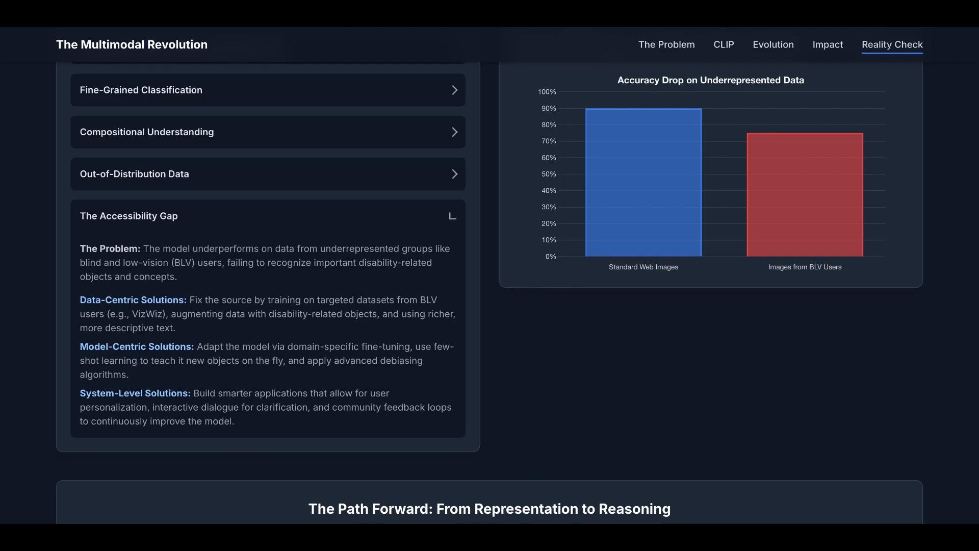
scroll(down, 3)
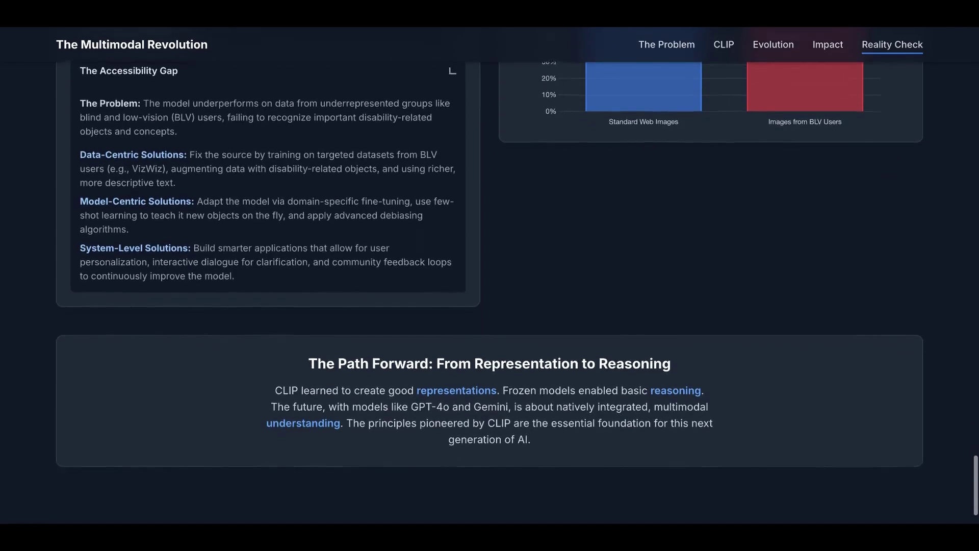
Step: Scroll to the page bottom to read the closing paragraph on CLIP's foundational role
scroll(down, 3)
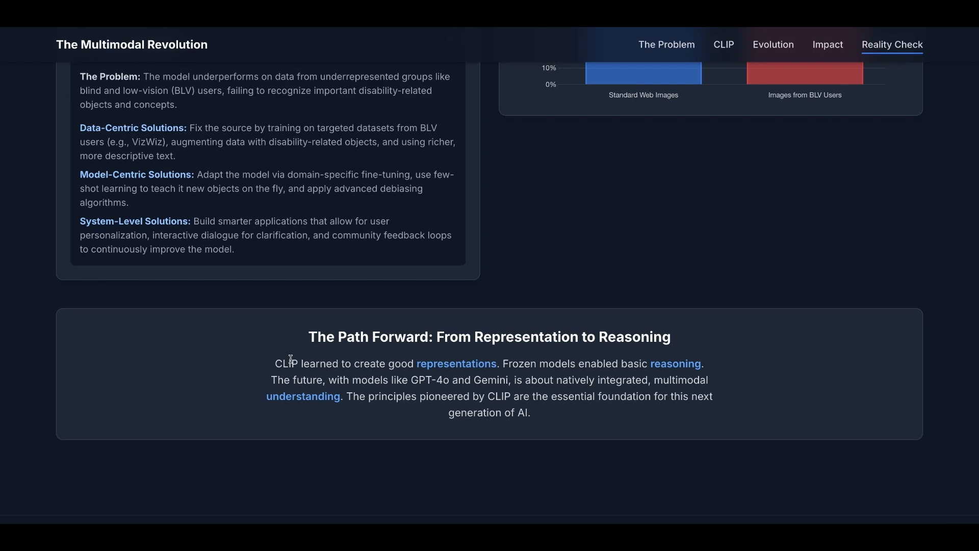
mouse_move(368, 358)
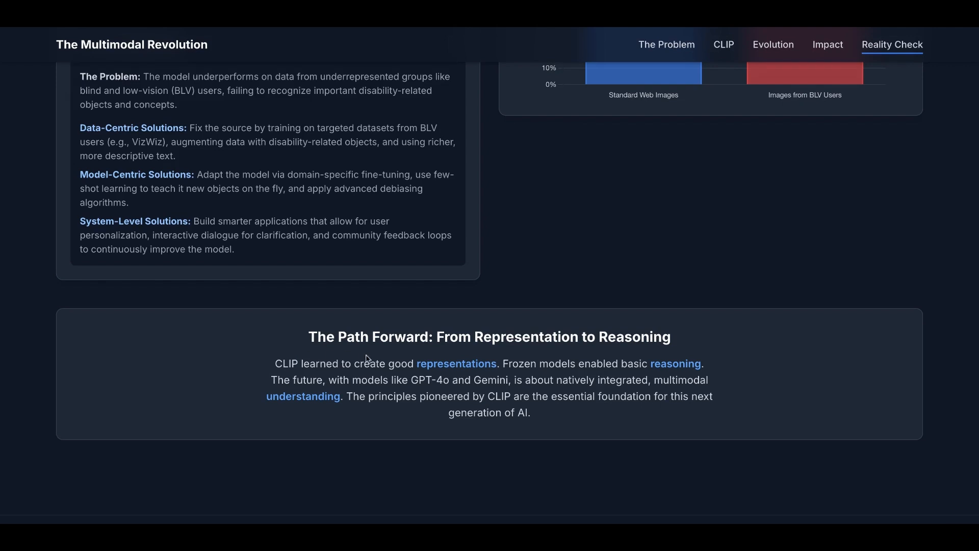
mouse_move(481, 362)
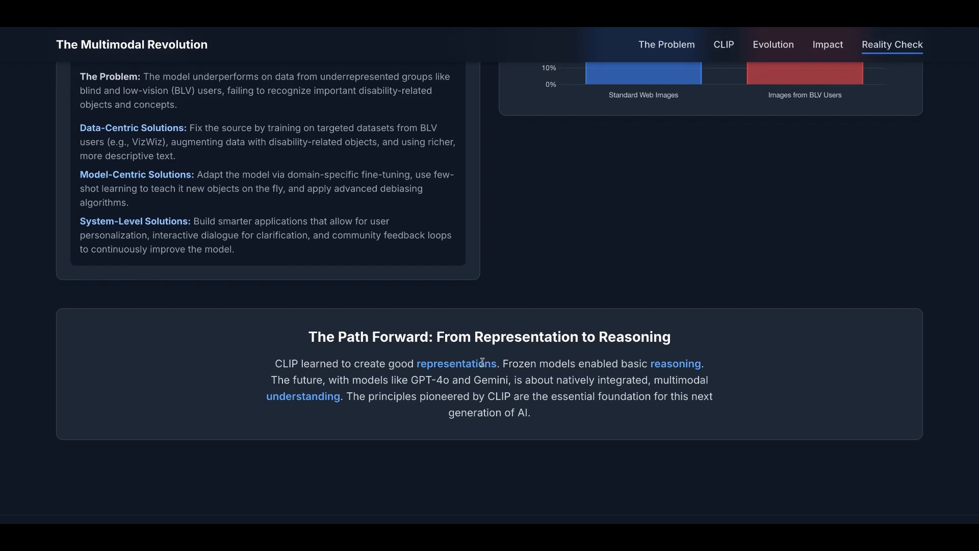